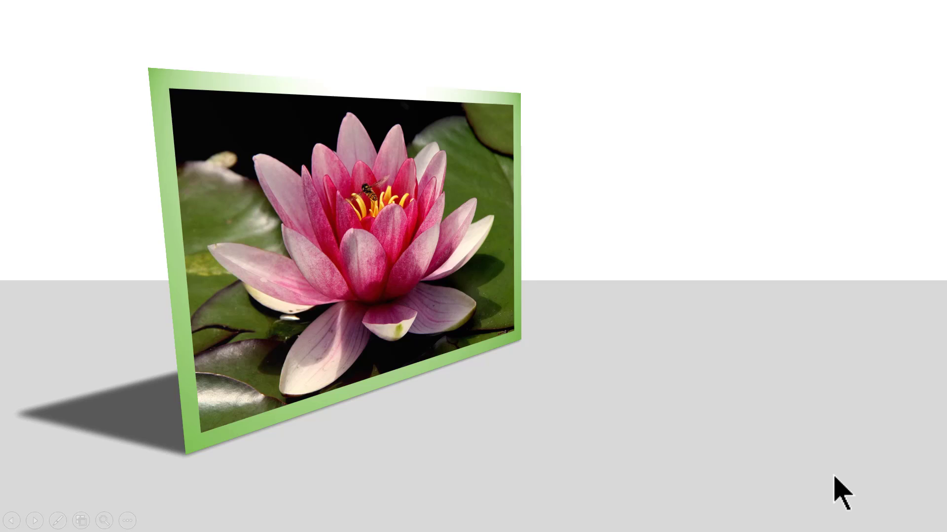
Advance the slideshow preview to the next framed flower photo
{"action": "left_click", "coordinate": [35, 520]}
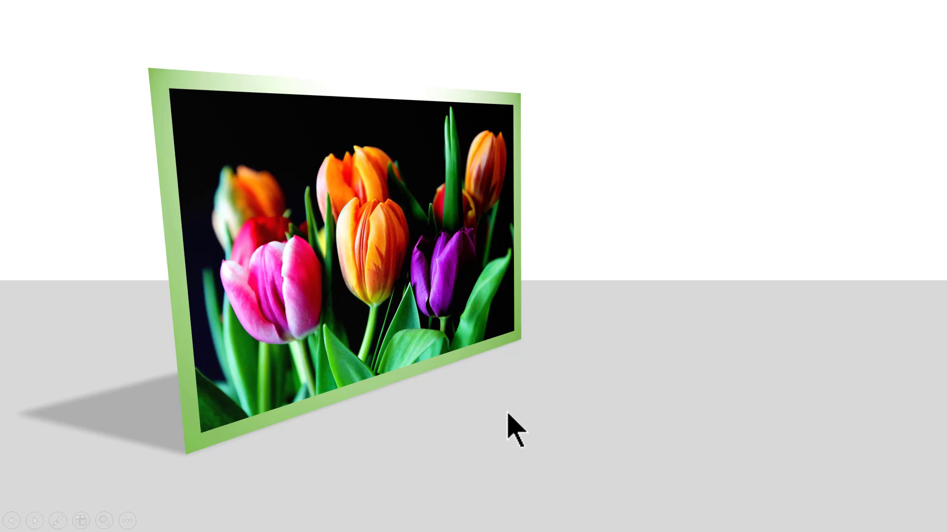
{"action": "mouse_move", "coordinate": [516, 423]}
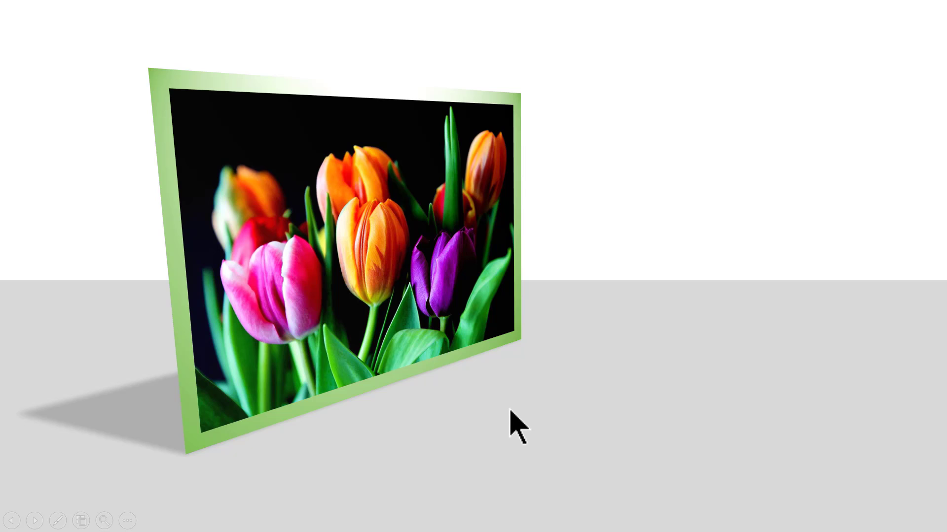
{"action": "mouse_move", "coordinate": [602, 429]}
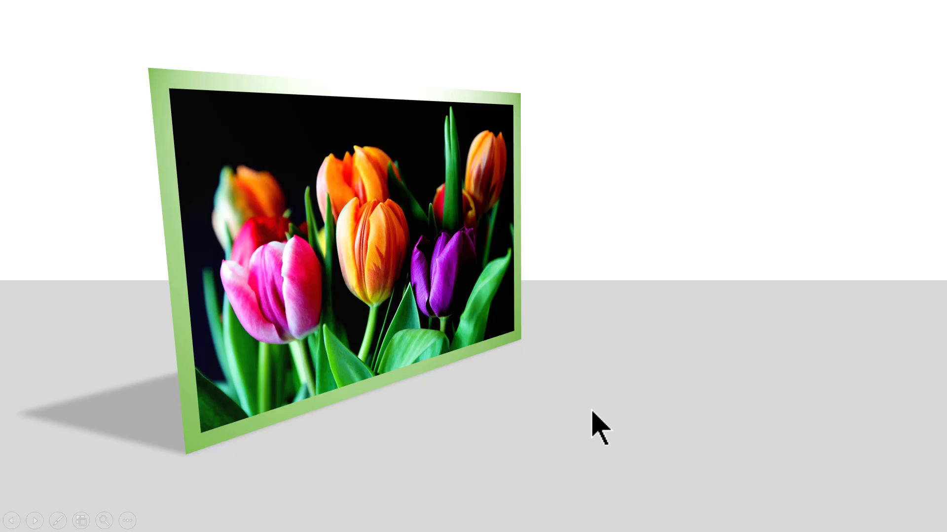
{"action": "mouse_move", "coordinate": [721, 432]}
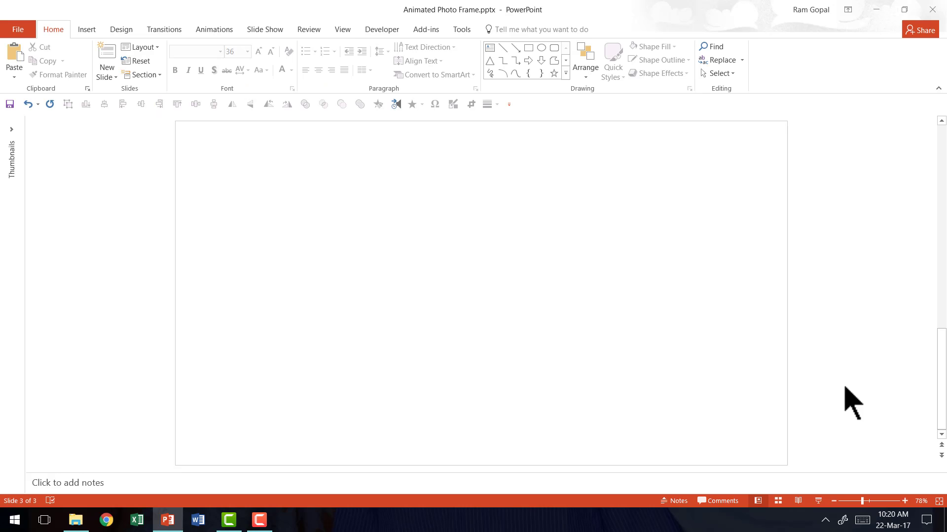
{"action": "mouse_move", "coordinate": [833, 401]}
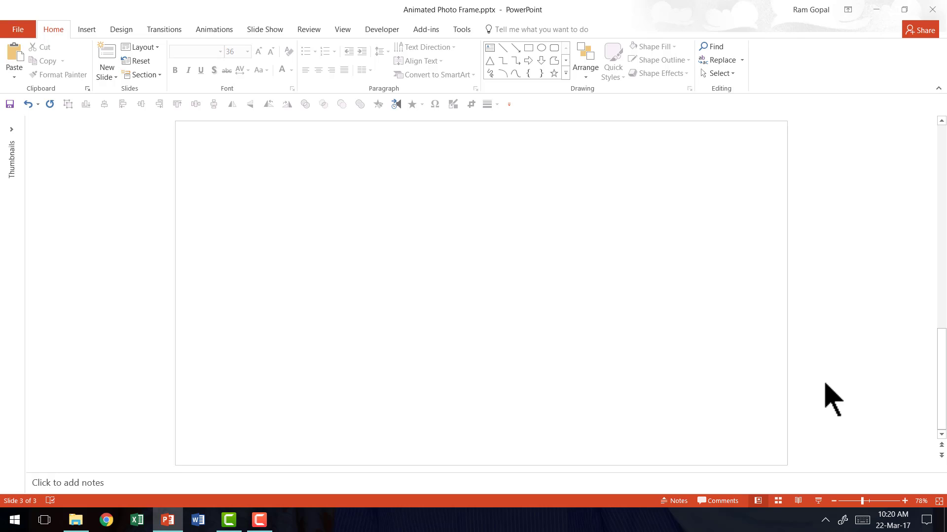
{"action": "mouse_move", "coordinate": [534, 426]}
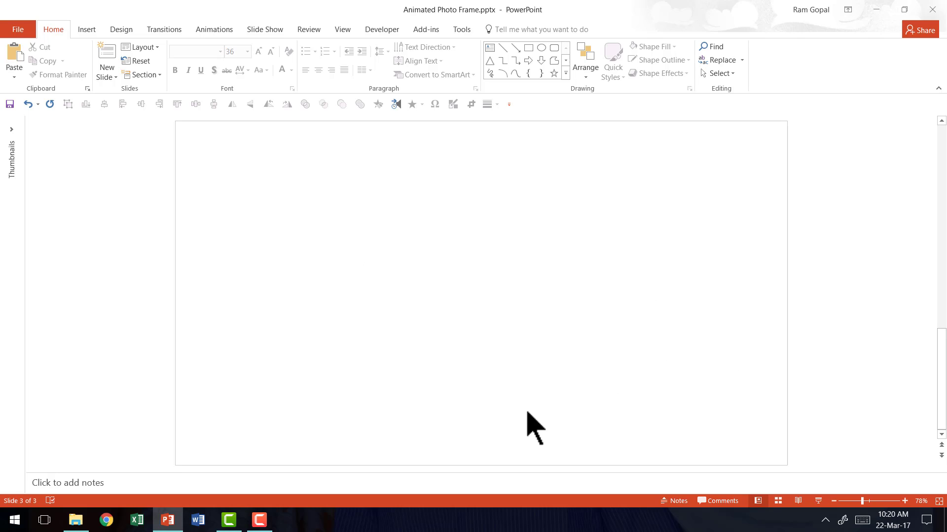
{"action": "mouse_move", "coordinate": [508, 415]}
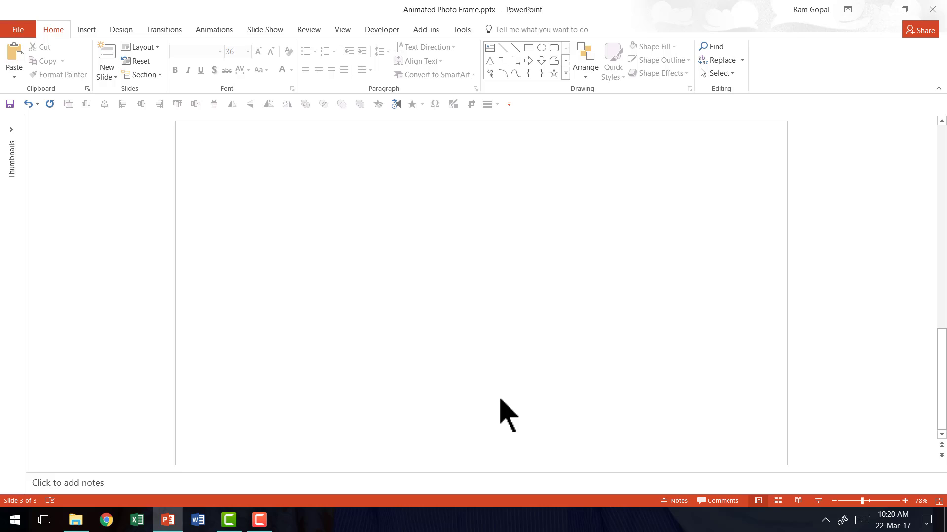
{"action": "mouse_move", "coordinate": [565, 400]}
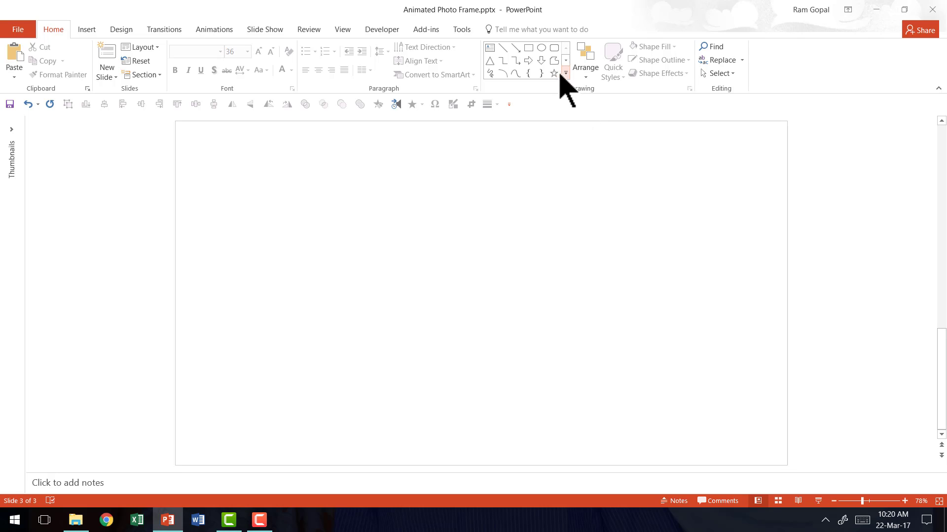
Show the full Shapes gallery to pick the Rectangle shape
{"action": "left_click", "coordinate": [564, 74]}
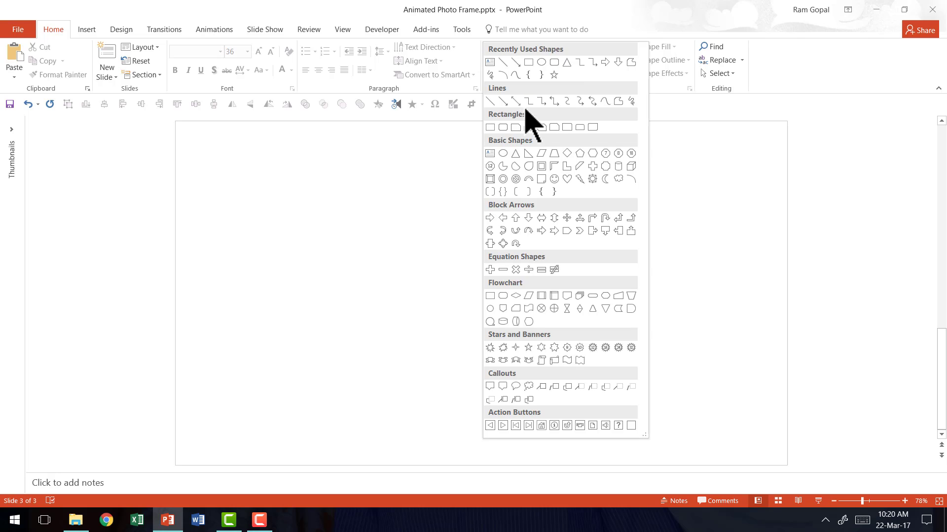
{"action": "mouse_move", "coordinate": [490, 128]}
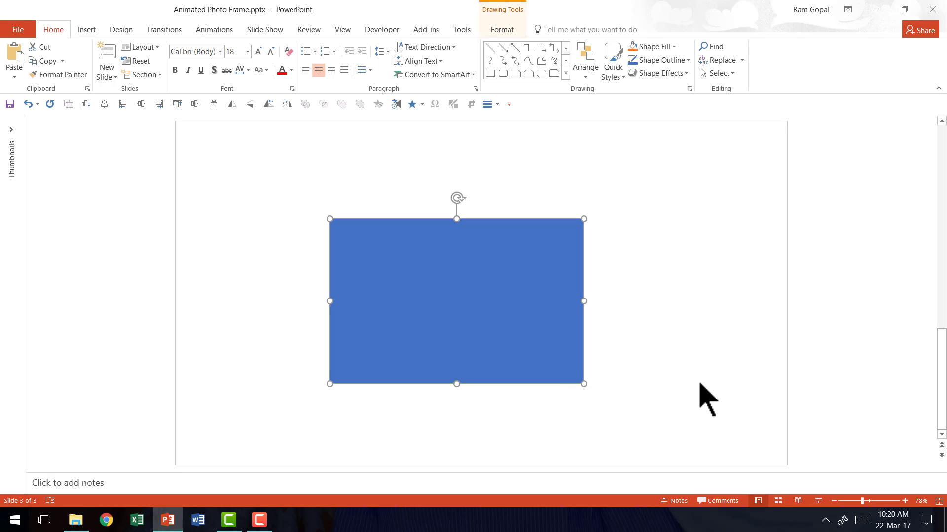
{"action": "mouse_move", "coordinate": [474, 302]}
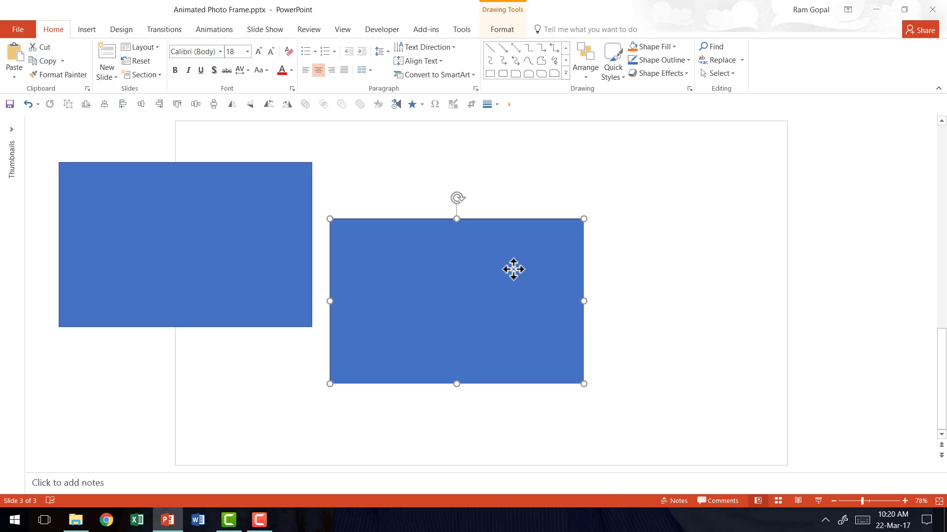
Fill the centre rectangle with the pink water lily photo via Format Shape picture fill
{"action": "right_click", "coordinate": [513, 269]}
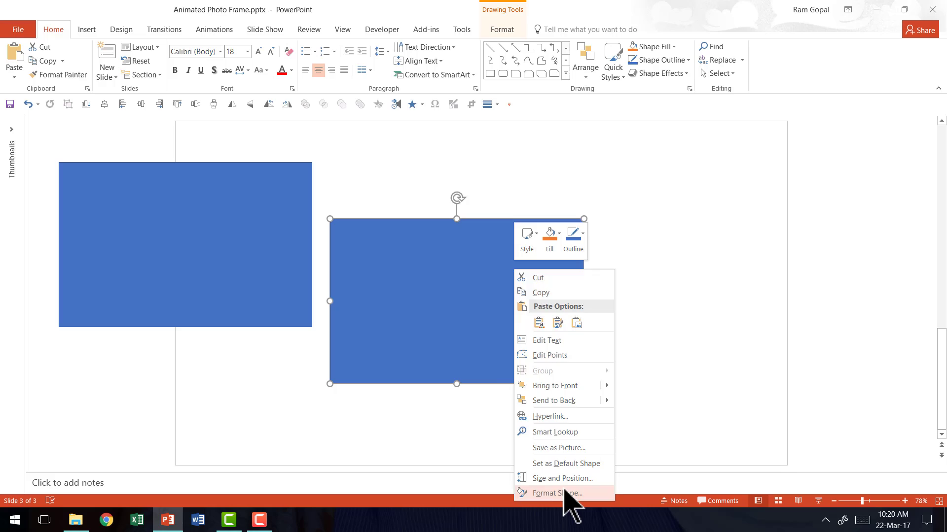
{"action": "left_click", "coordinate": [557, 493]}
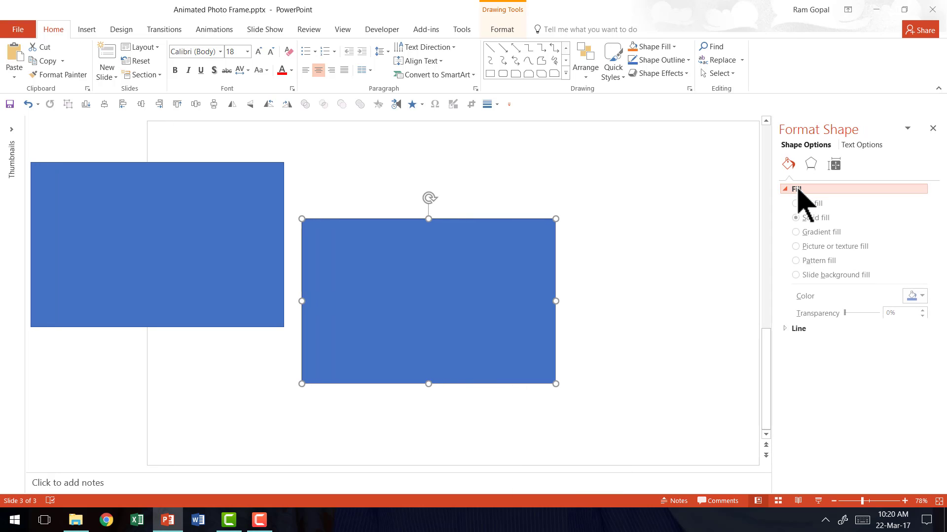
{"action": "left_click", "coordinate": [796, 248]}
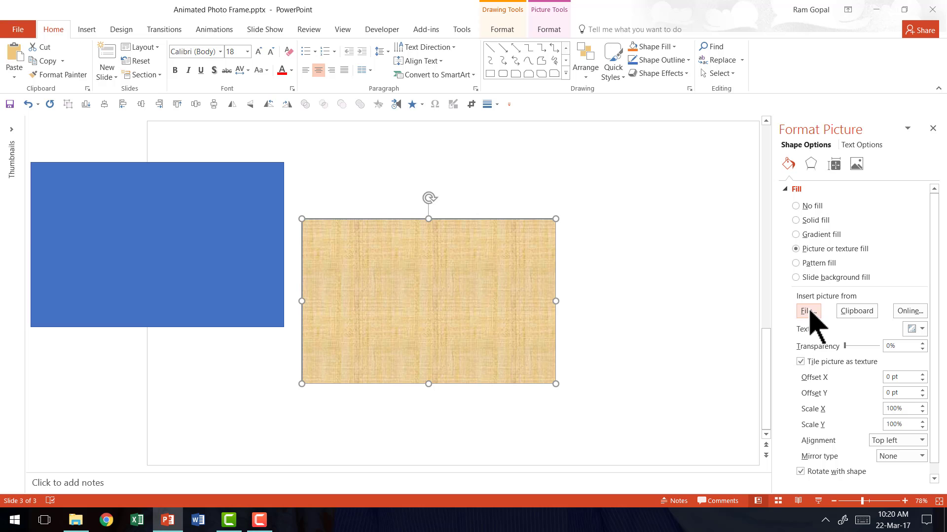
{"action": "left_click", "coordinate": [808, 311]}
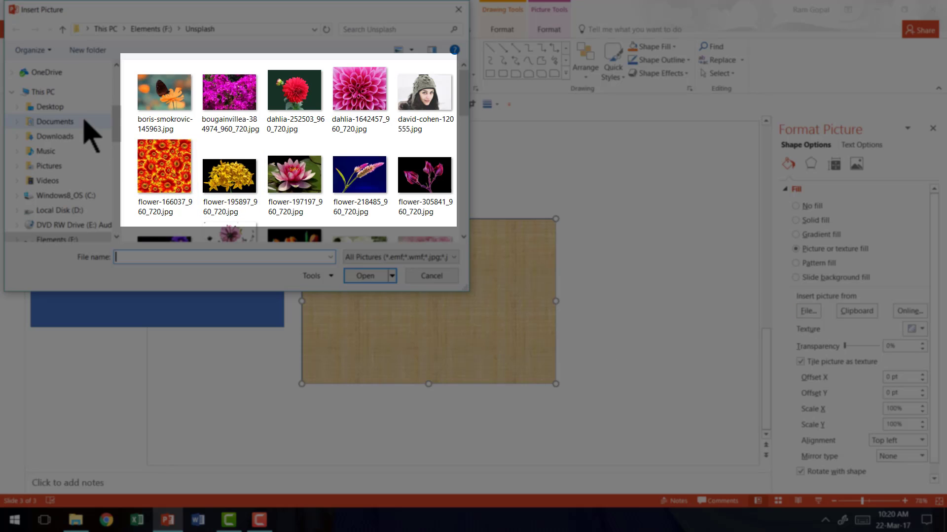
{"action": "mouse_move", "coordinate": [480, 91]}
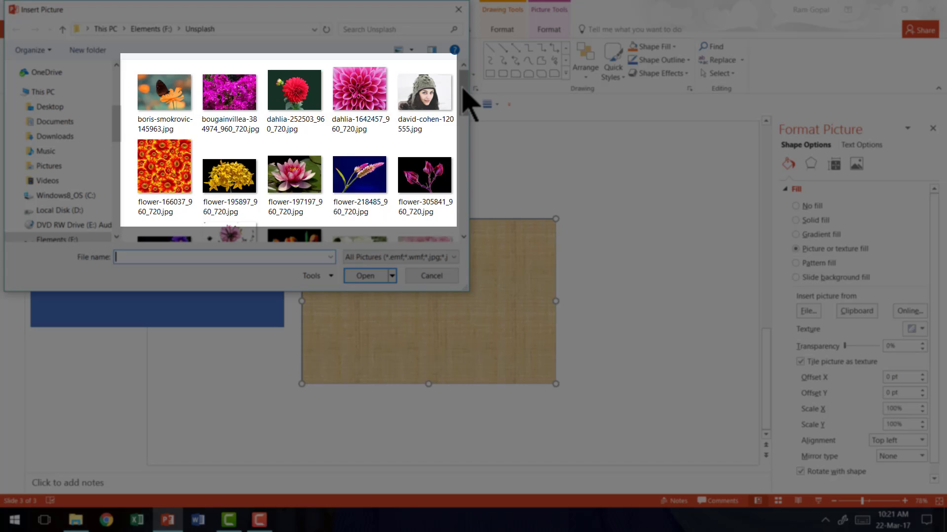
{"action": "left_click", "coordinate": [359, 175]}
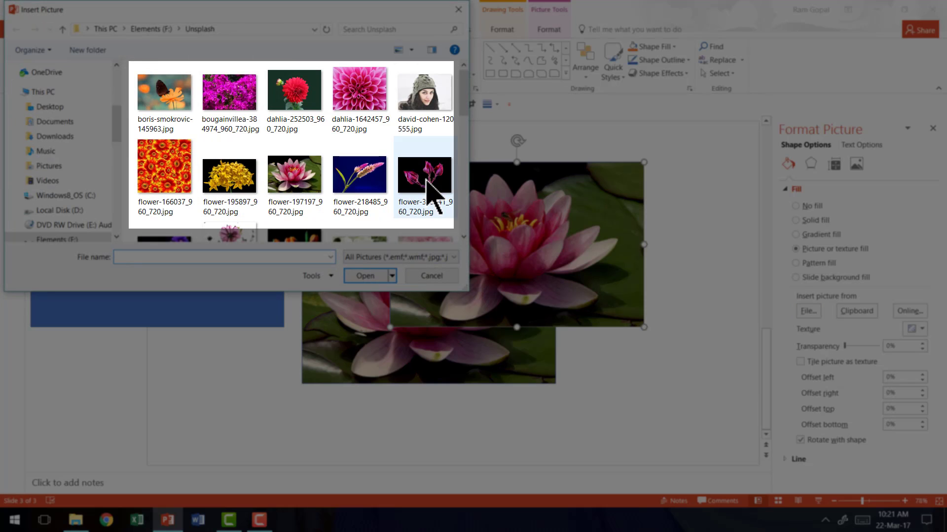
Fill the overlapping rectangle with the white ranunculus photo
{"action": "scroll", "scroll_direction": "down", "scroll_amount": 3}
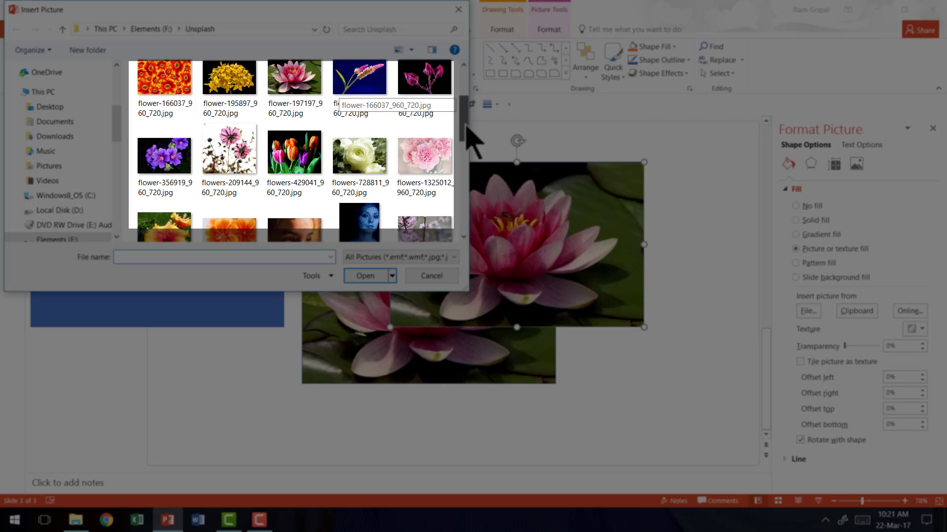
{"action": "left_click", "coordinate": [357, 151]}
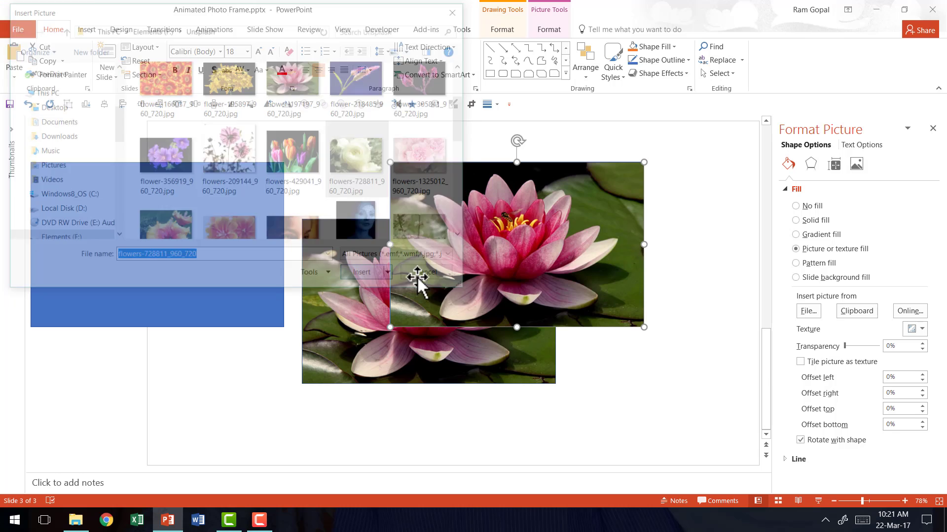
{"action": "left_click", "coordinate": [361, 273]}
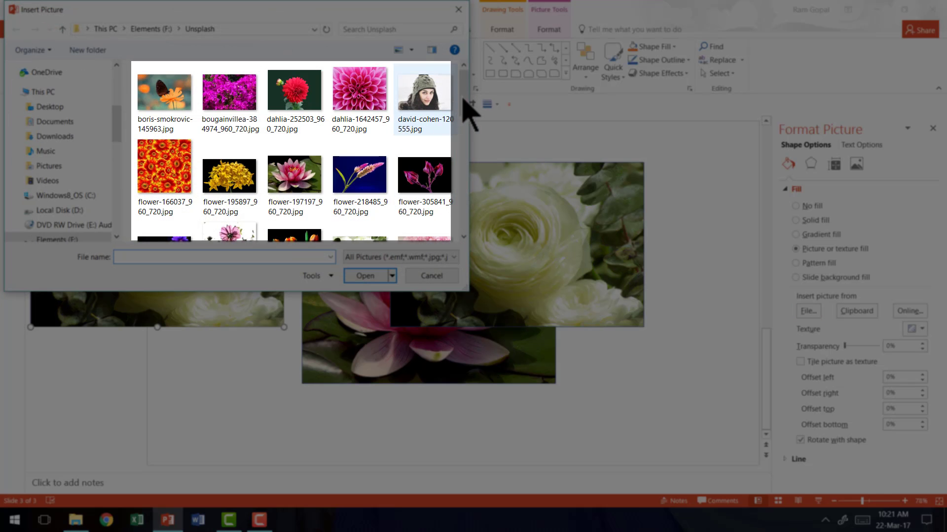
{"action": "scroll", "scroll_direction": "down", "scroll_amount": 3}
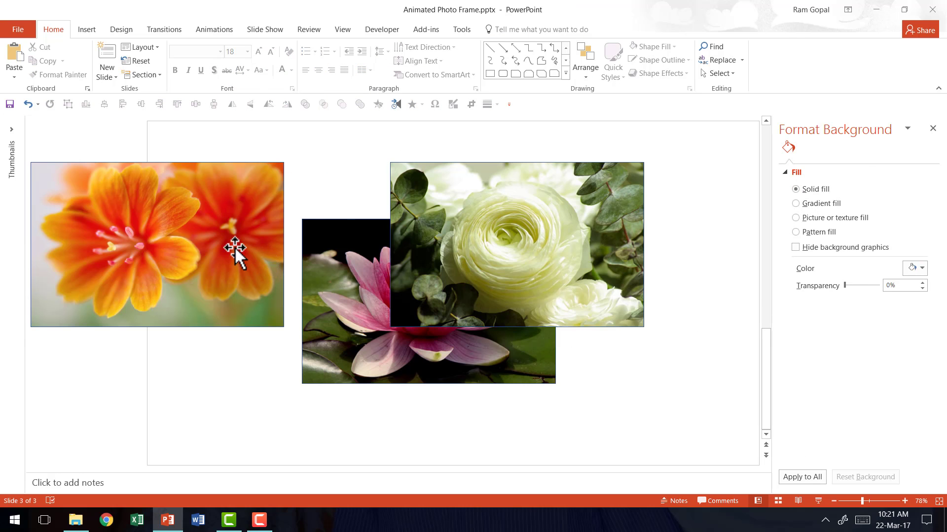
{"action": "mouse_move", "coordinate": [716, 347]}
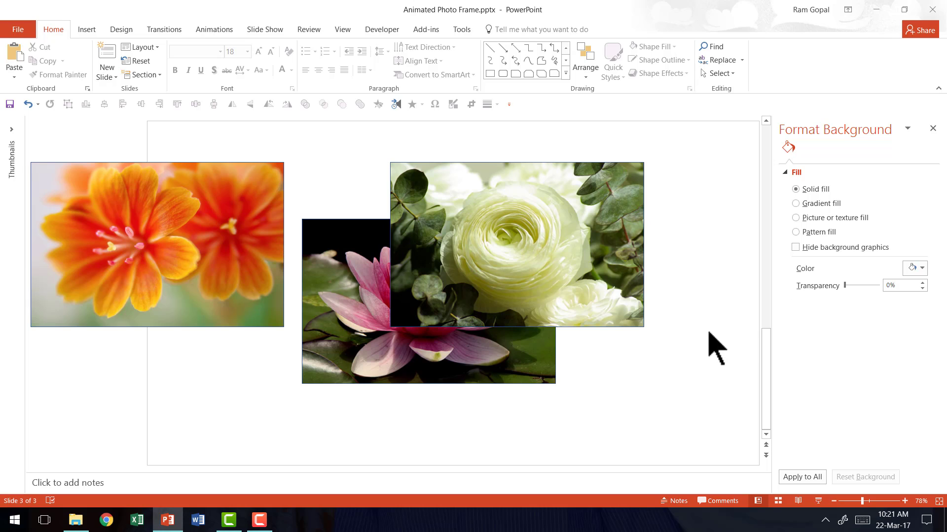
{"action": "mouse_move", "coordinate": [733, 342]}
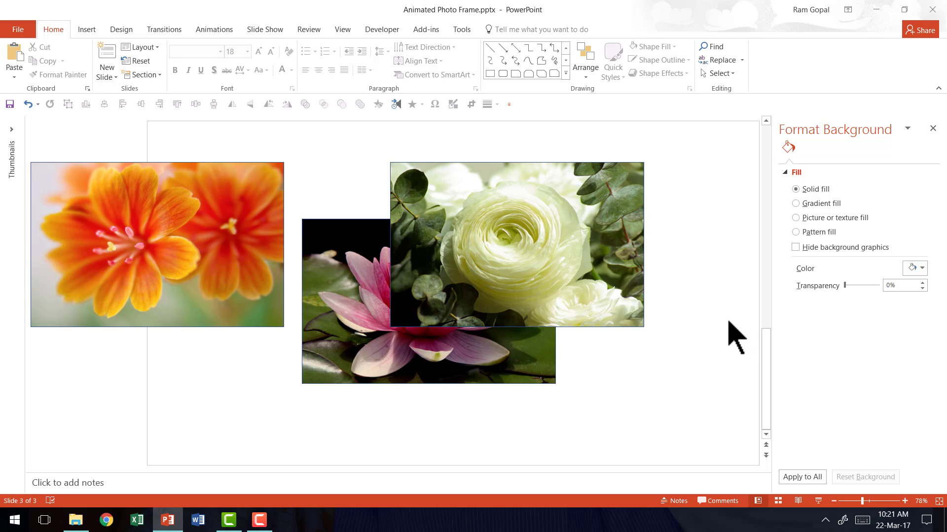
{"action": "mouse_move", "coordinate": [575, 284]}
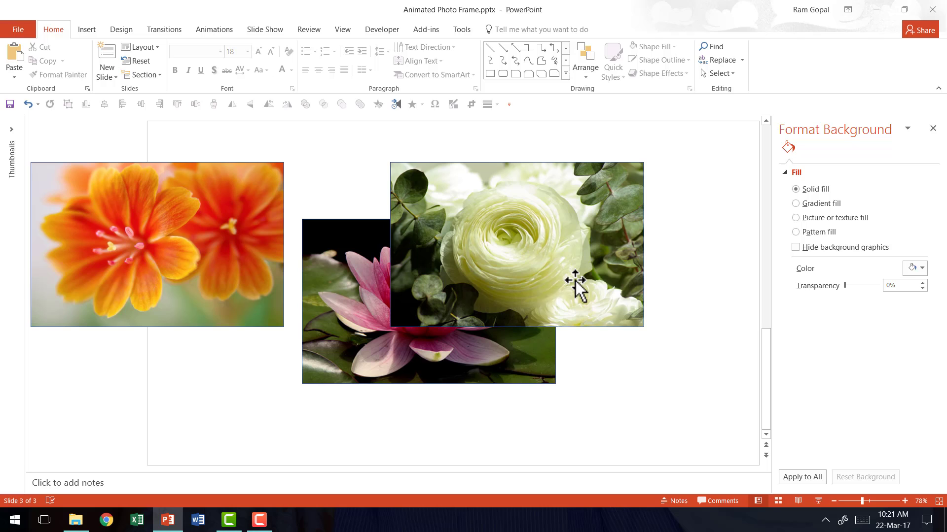
{"action": "mouse_move", "coordinate": [533, 249]}
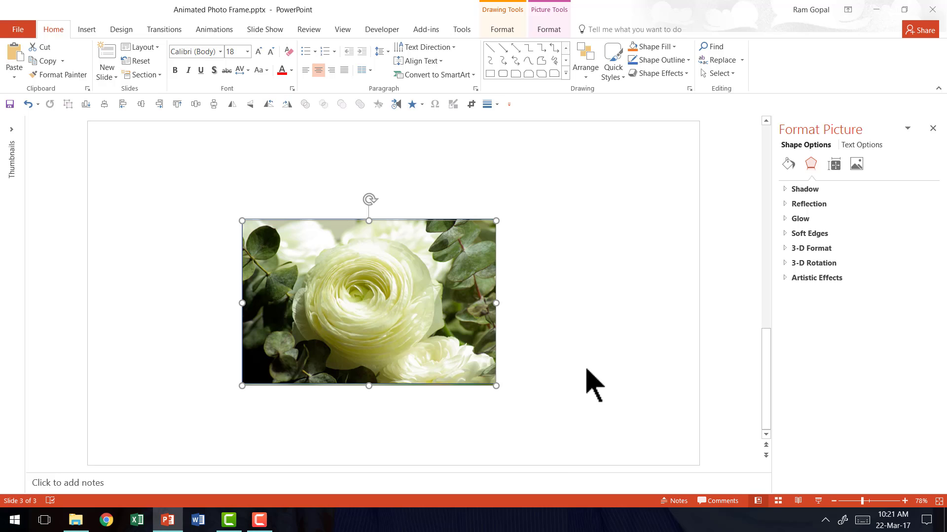
Select the white ranunculus photo and bring up its Format Picture effect settings
{"action": "left_click", "coordinate": [176, 202]}
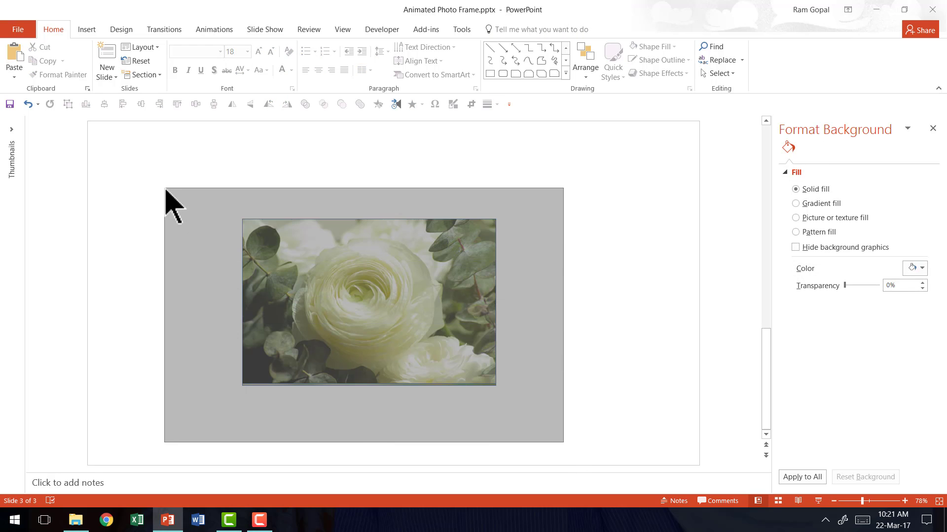
{"action": "left_click", "coordinate": [367, 302]}
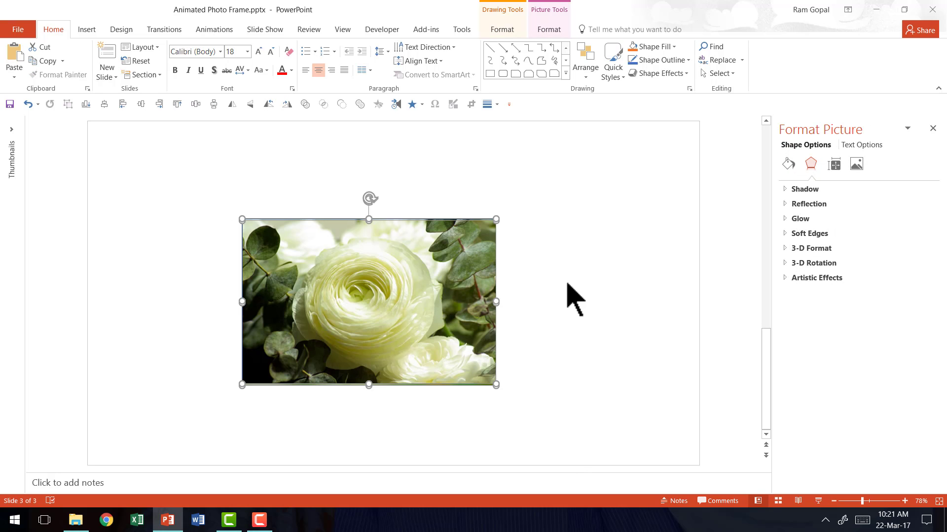
{"action": "mouse_move", "coordinate": [220, 227]}
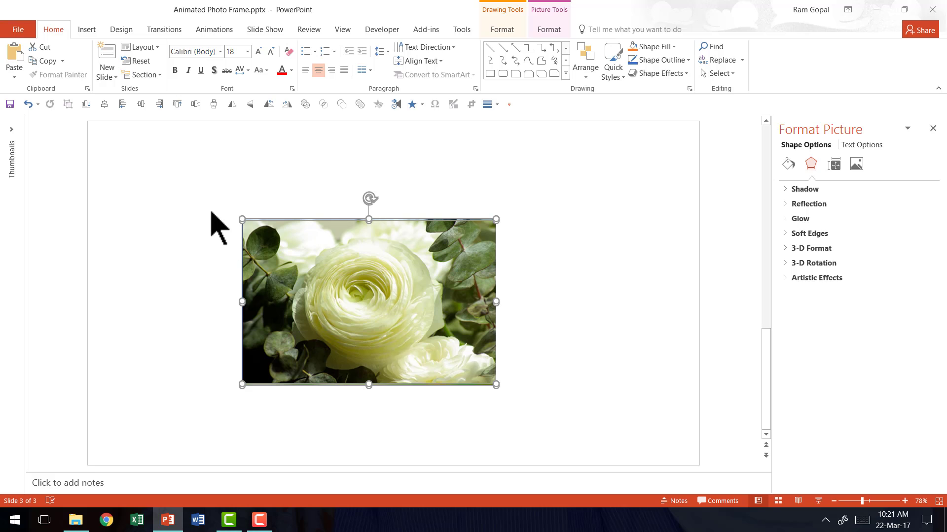
{"action": "left_click", "coordinate": [582, 59]}
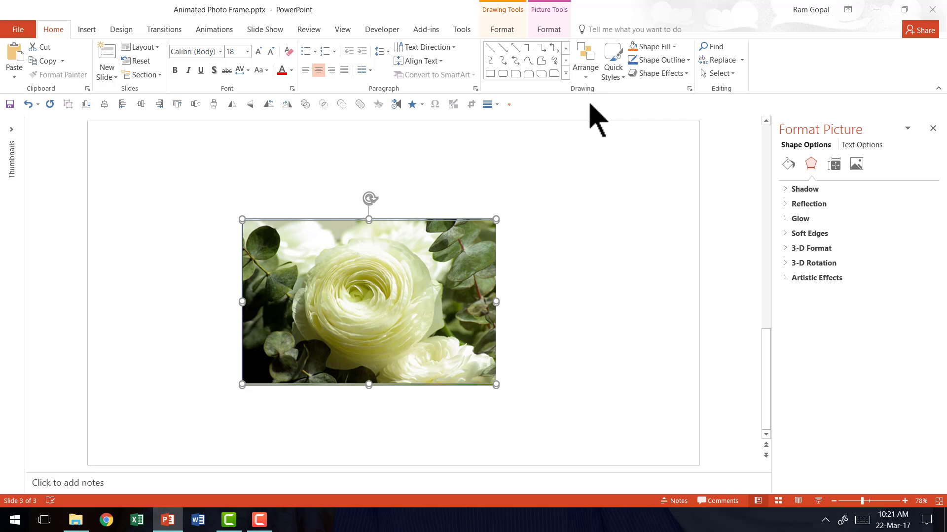
{"action": "left_click", "coordinate": [583, 60]}
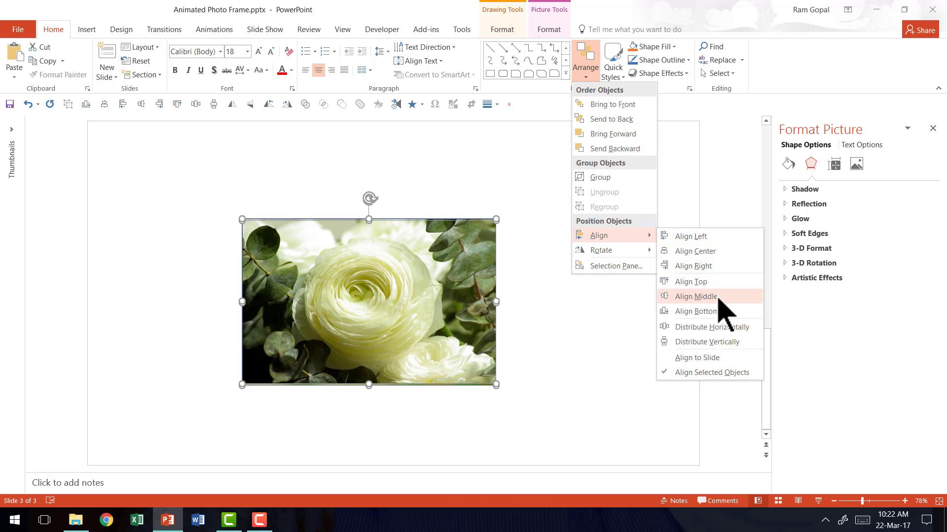
{"action": "left_click", "coordinate": [695, 297]}
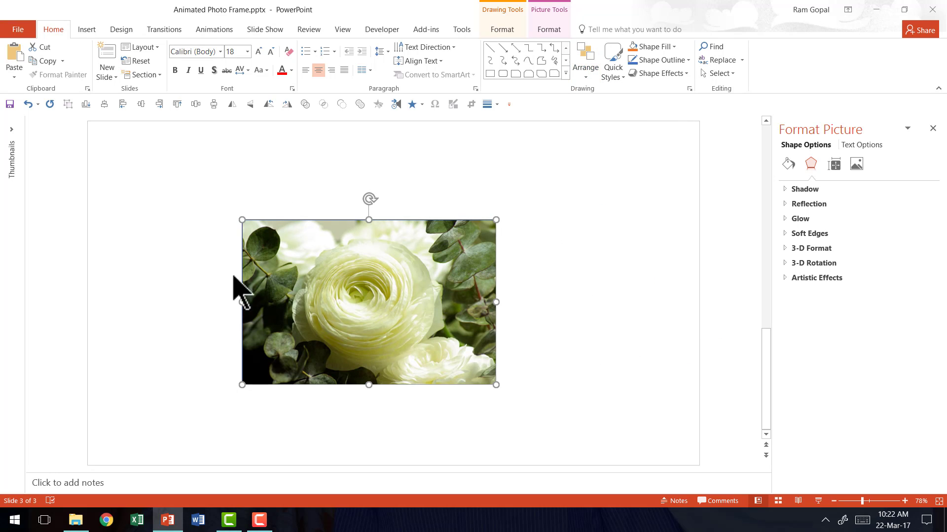
{"action": "mouse_move", "coordinate": [602, 406]}
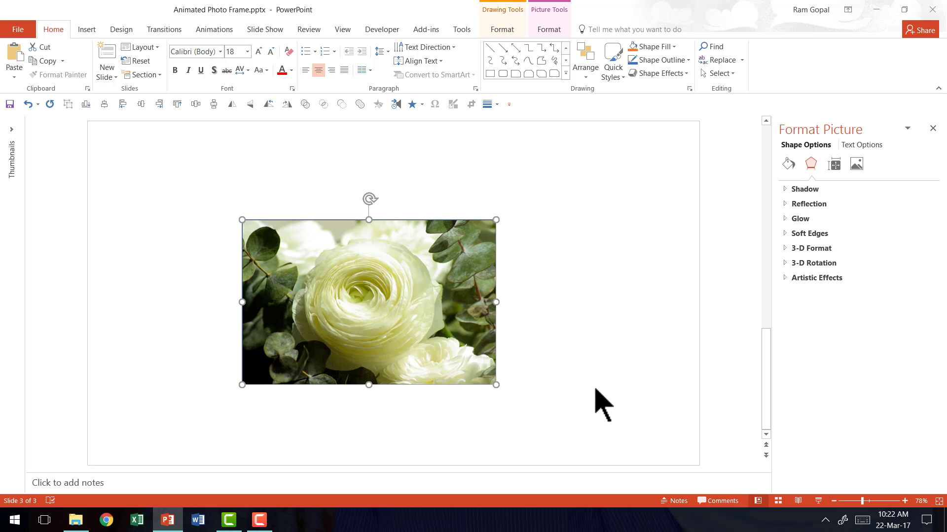
{"action": "mouse_move", "coordinate": [461, 270]}
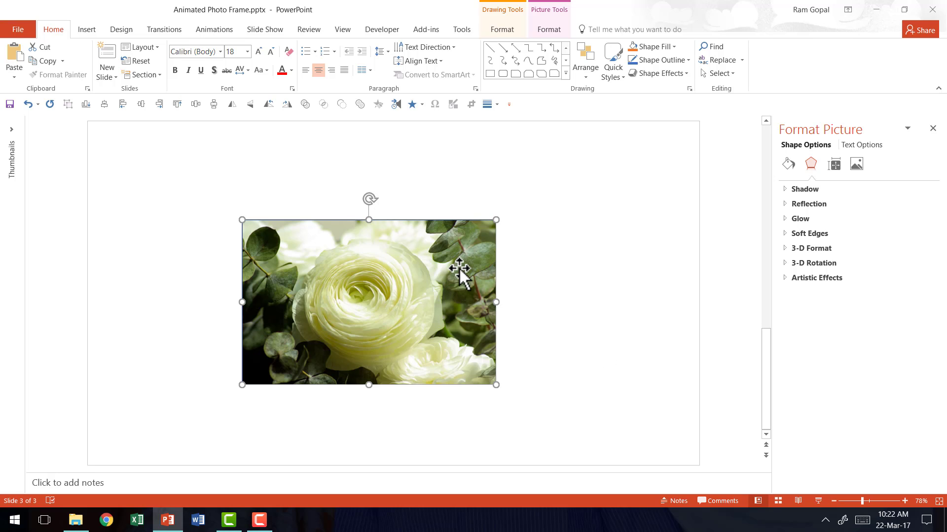
{"action": "mouse_move", "coordinate": [706, 398]}
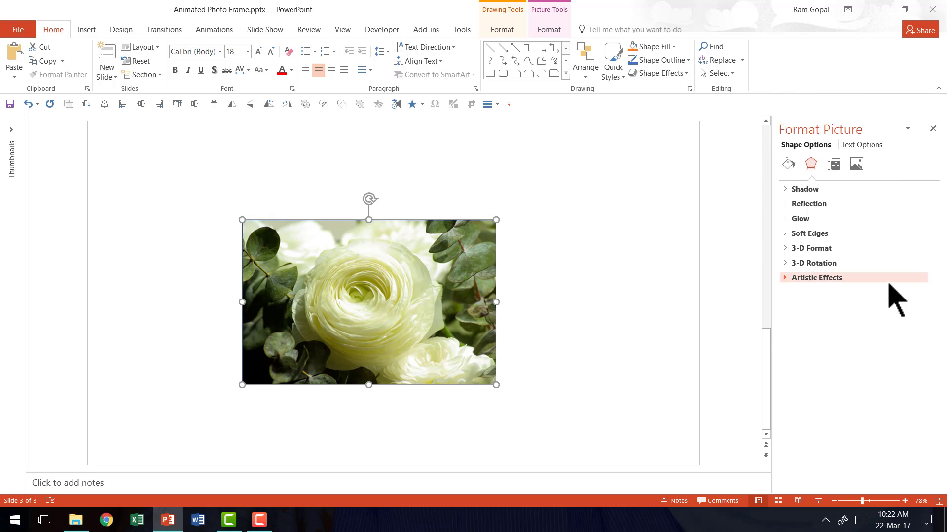
{"action": "mouse_move", "coordinate": [812, 153]}
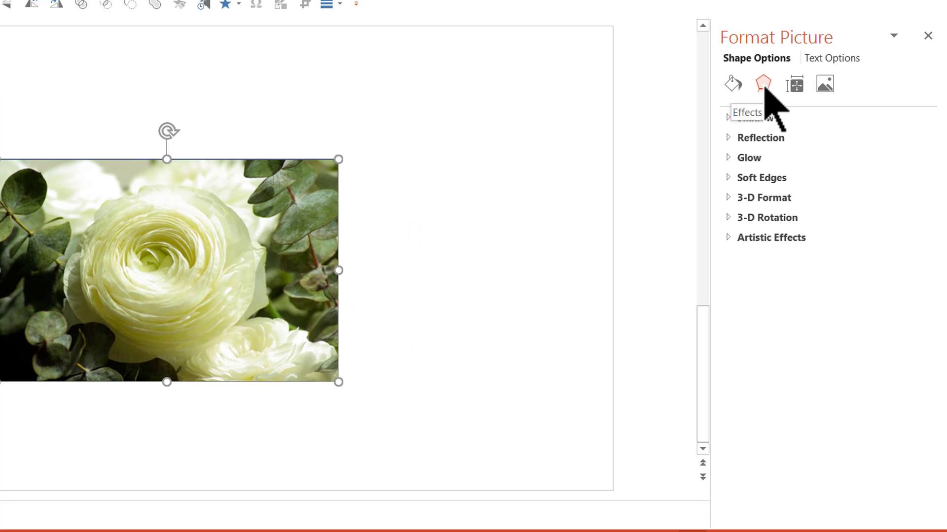
{"action": "mouse_move", "coordinate": [256, 302]}
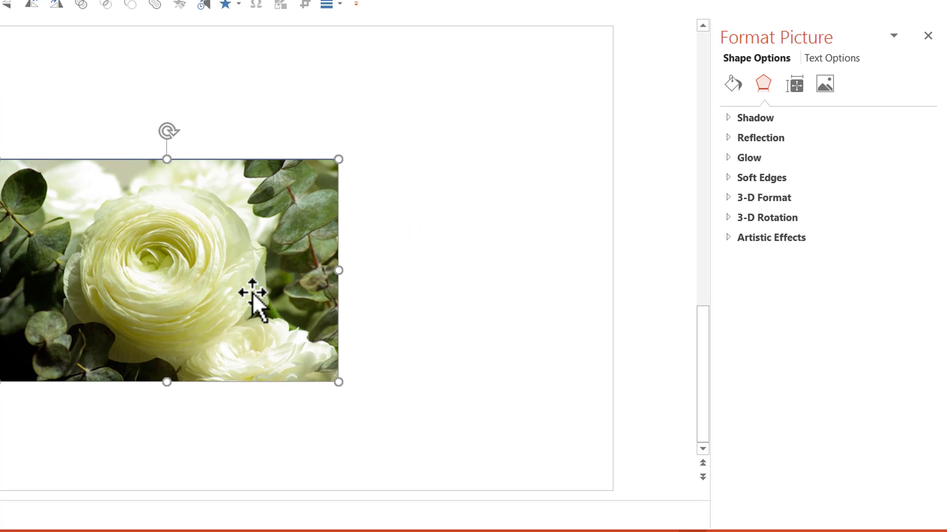
{"action": "mouse_move", "coordinate": [805, 46]}
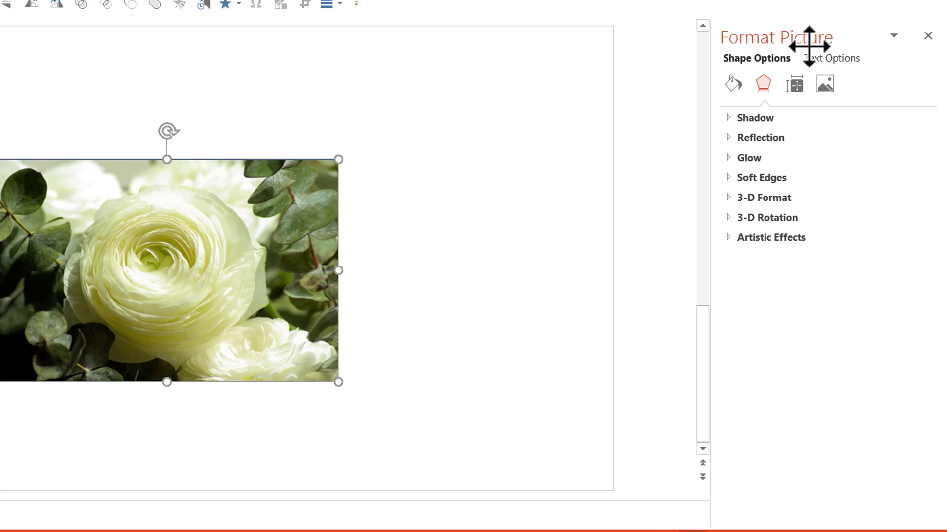
{"action": "mouse_move", "coordinate": [767, 217]}
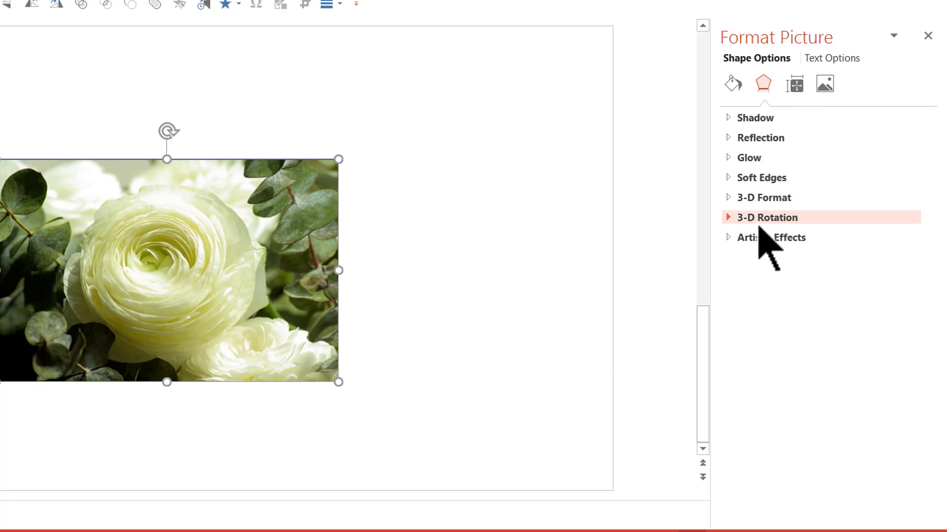
Apply the Perspective: Contrasting Right 3-D rotation preset and an orange outline to the photo
{"action": "left_click", "coordinate": [768, 217]}
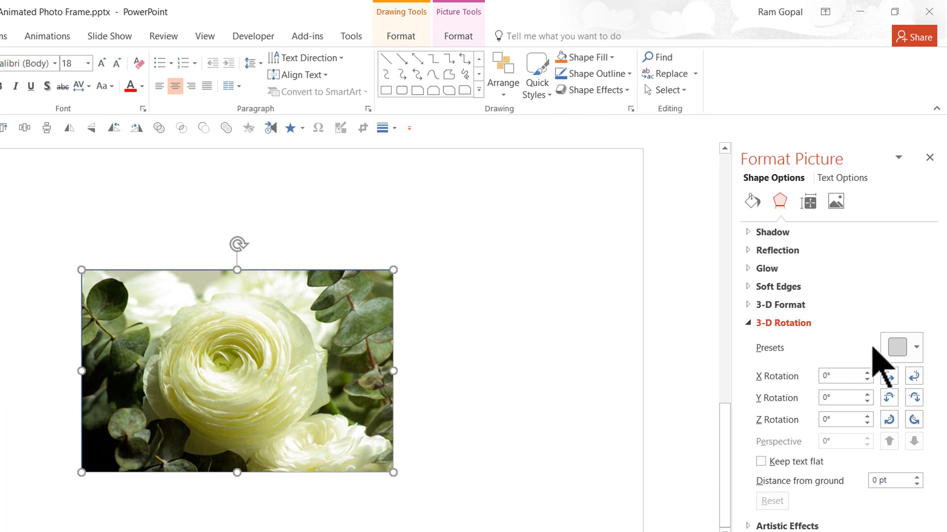
{"action": "left_click", "coordinate": [896, 348]}
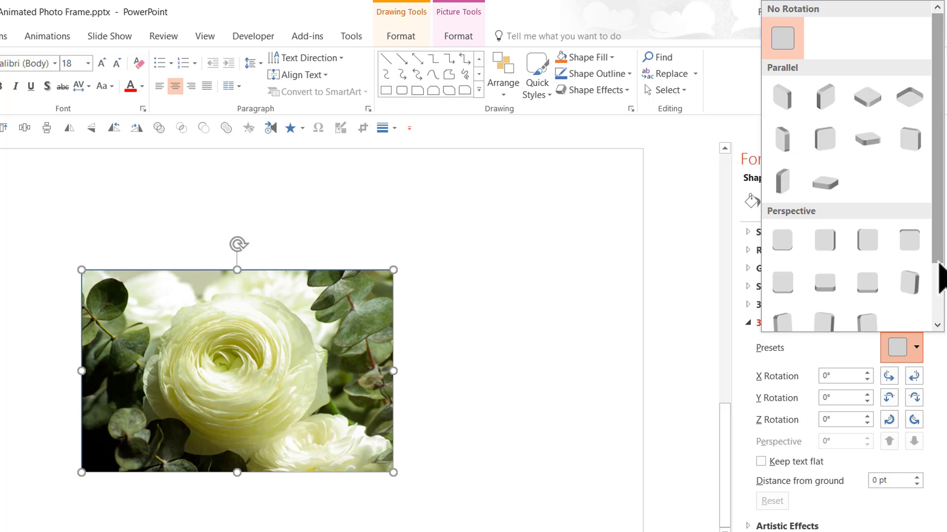
{"action": "scroll", "scroll_direction": "down", "scroll_amount": 3}
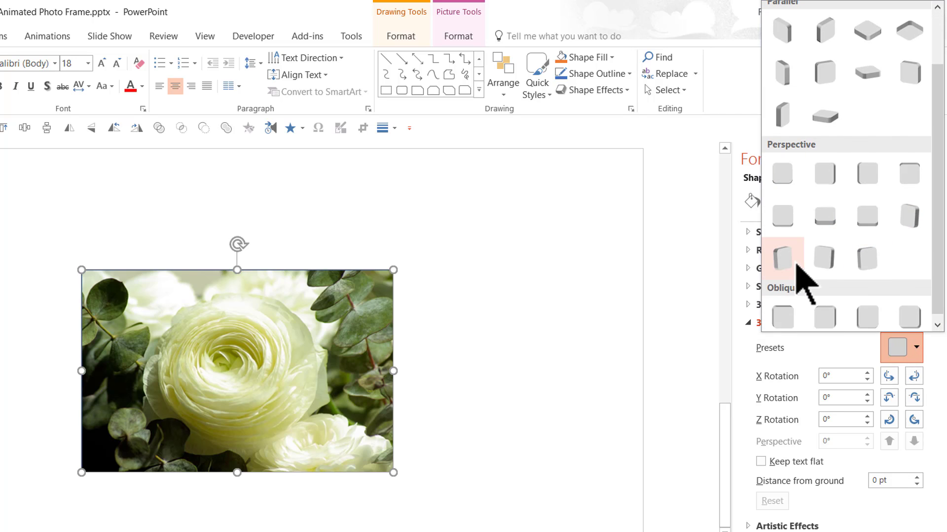
{"action": "mouse_move", "coordinate": [782, 258]}
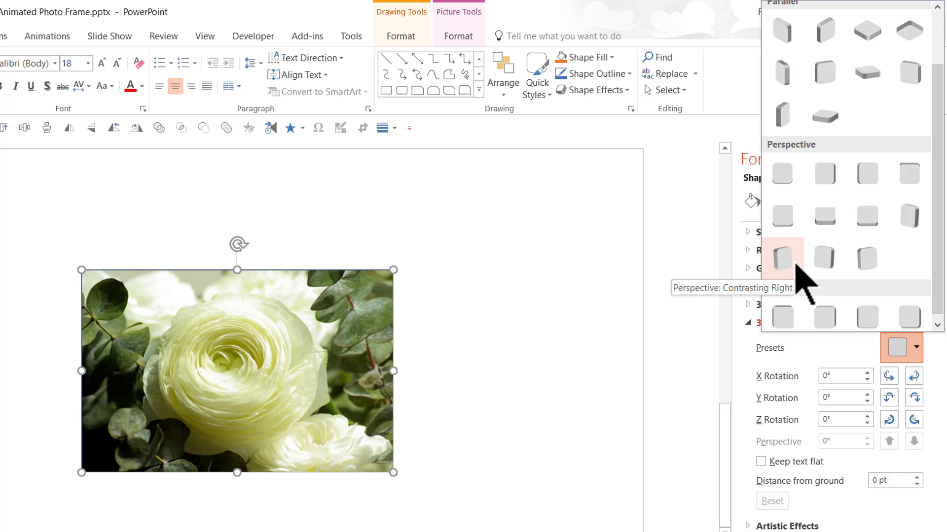
{"action": "left_click", "coordinate": [781, 259]}
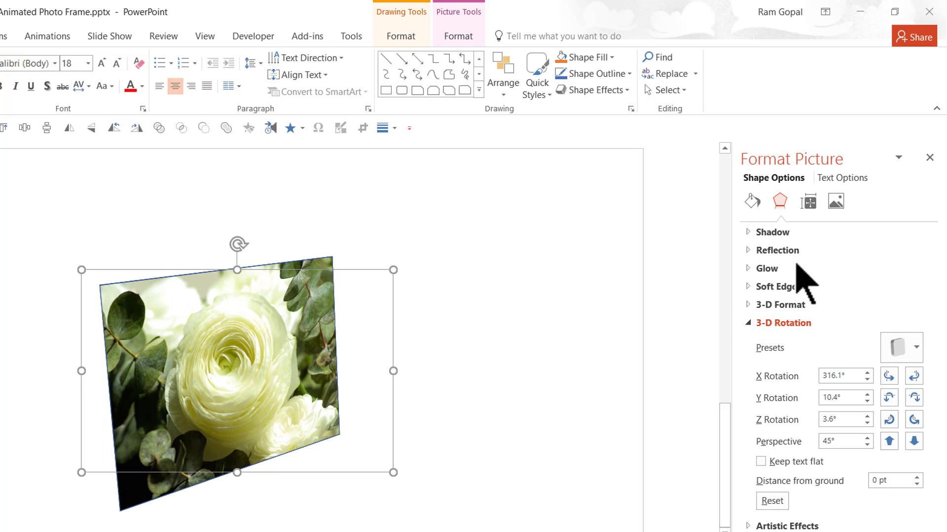
{"action": "mouse_move", "coordinate": [379, 302]}
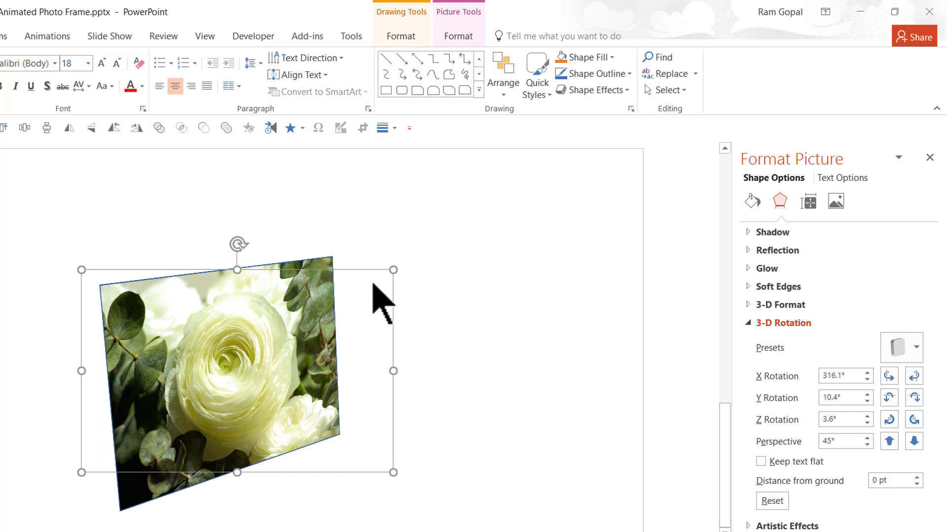
{"action": "mouse_move", "coordinate": [309, 372]}
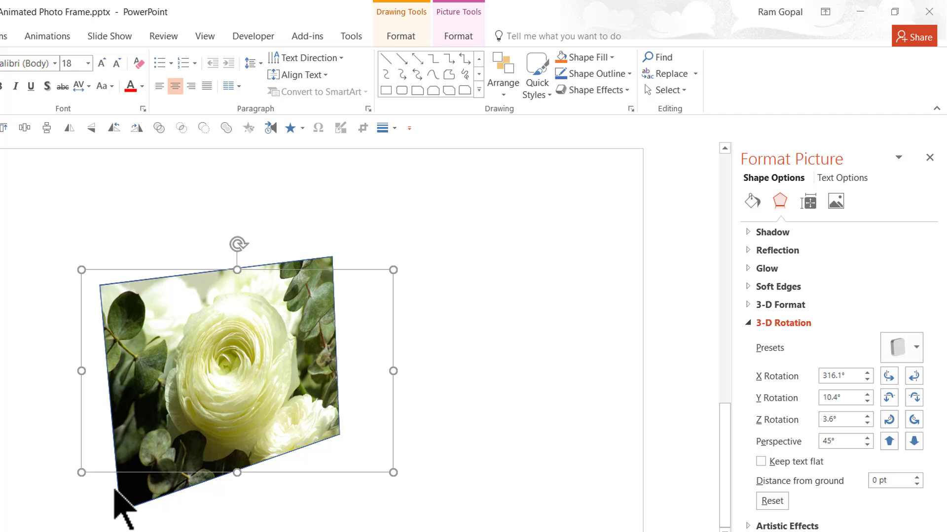
{"action": "mouse_move", "coordinate": [395, 356]}
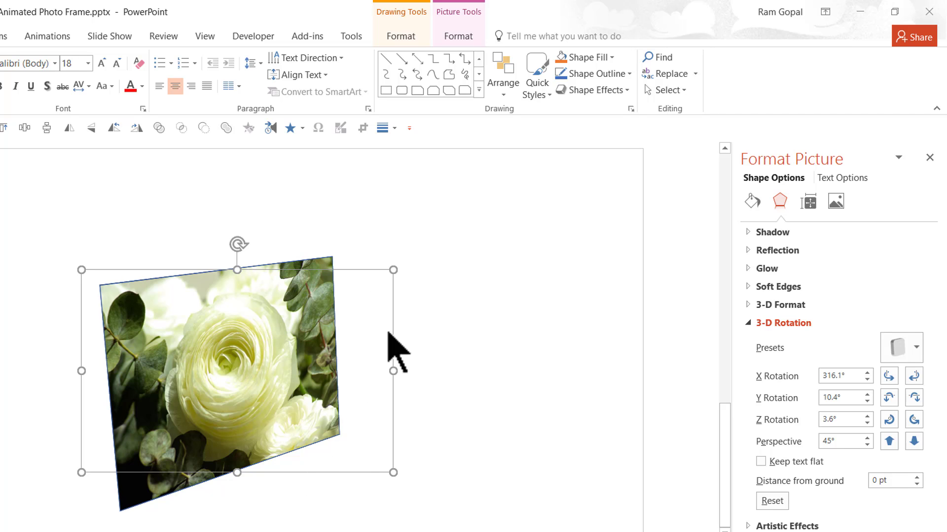
{"action": "left_click", "coordinate": [591, 74]}
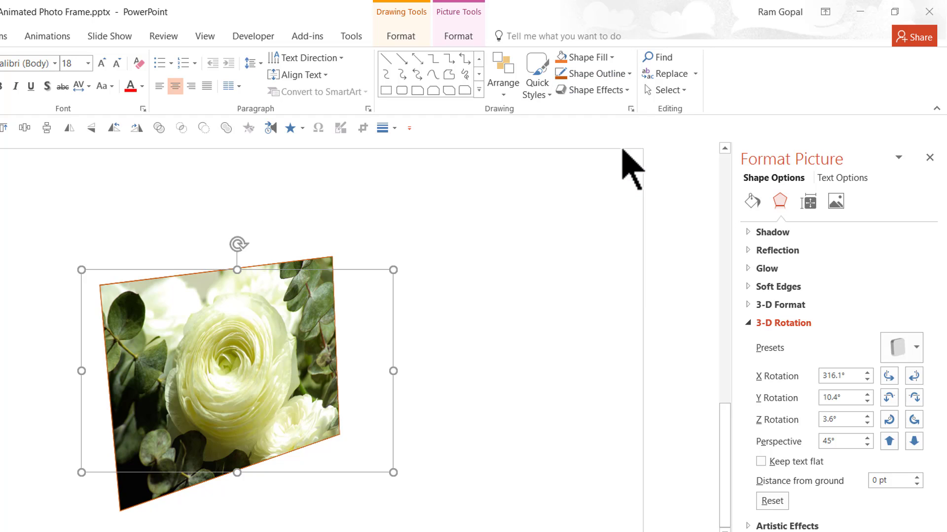
{"action": "mouse_move", "coordinate": [752, 201]}
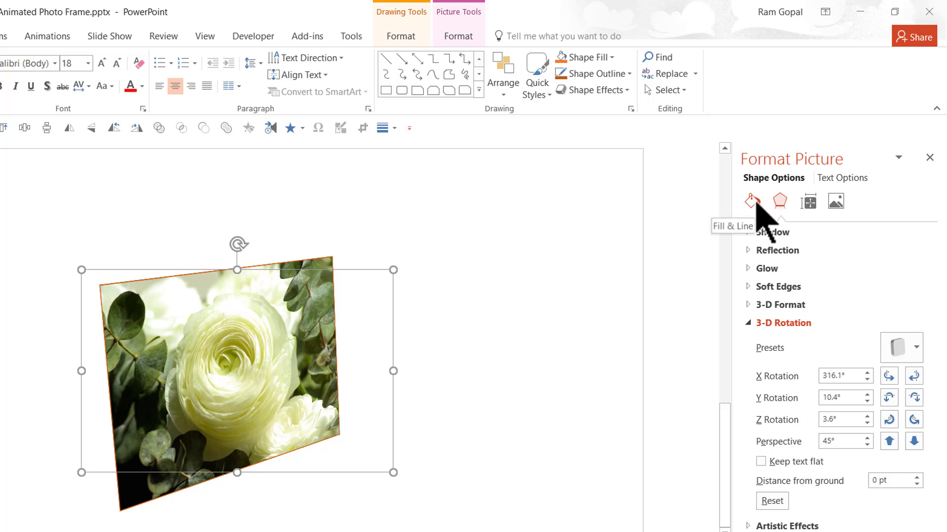
Set the photo's orange outline width to 25 pt in the Line settings
{"action": "left_click", "coordinate": [751, 201]}
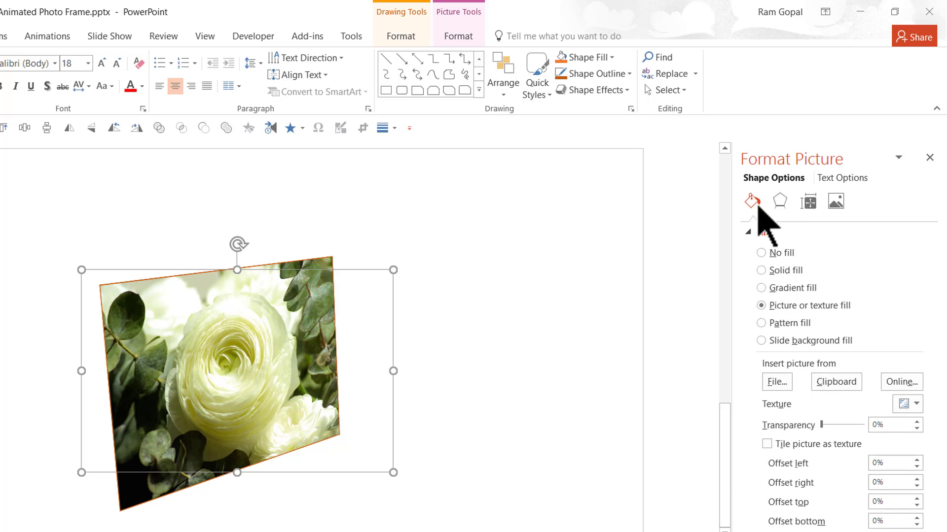
{"action": "mouse_move", "coordinate": [791, 378]}
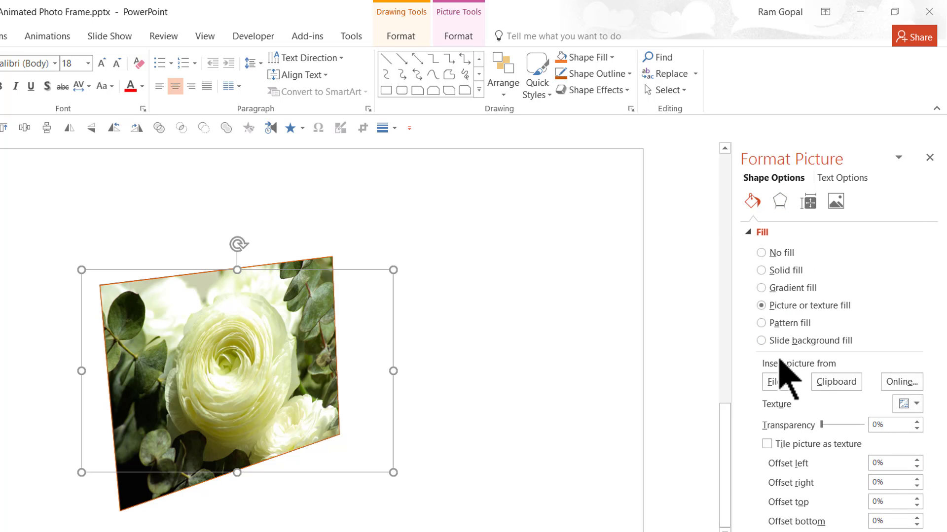
{"action": "left_click", "coordinate": [762, 232]}
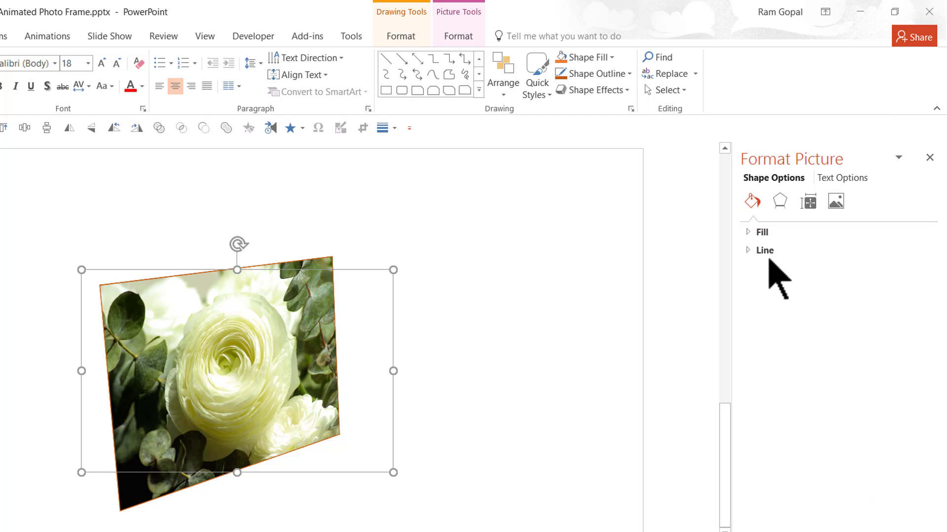
{"action": "left_click", "coordinate": [764, 250]}
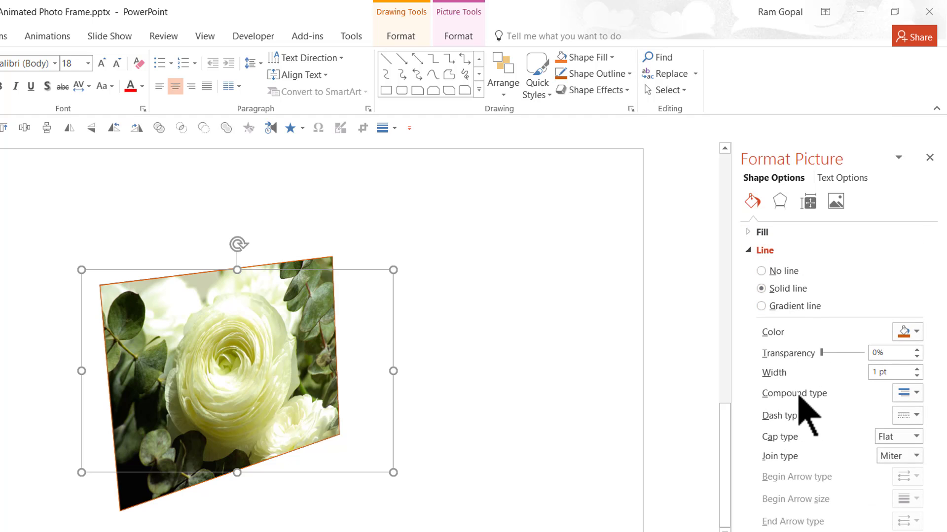
{"action": "triple_click", "coordinate": [889, 372]}
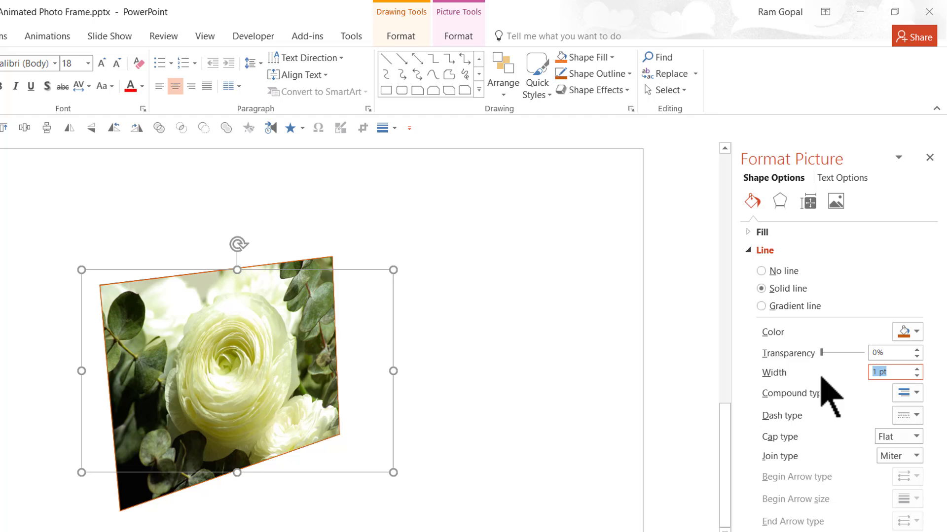
{"action": "type", "text": "25"}
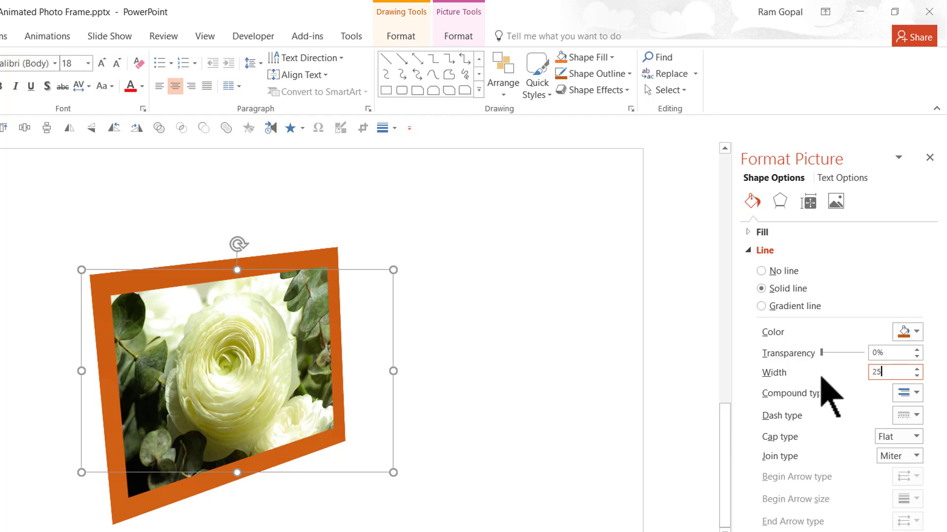
{"action": "mouse_move", "coordinate": [794, 441]}
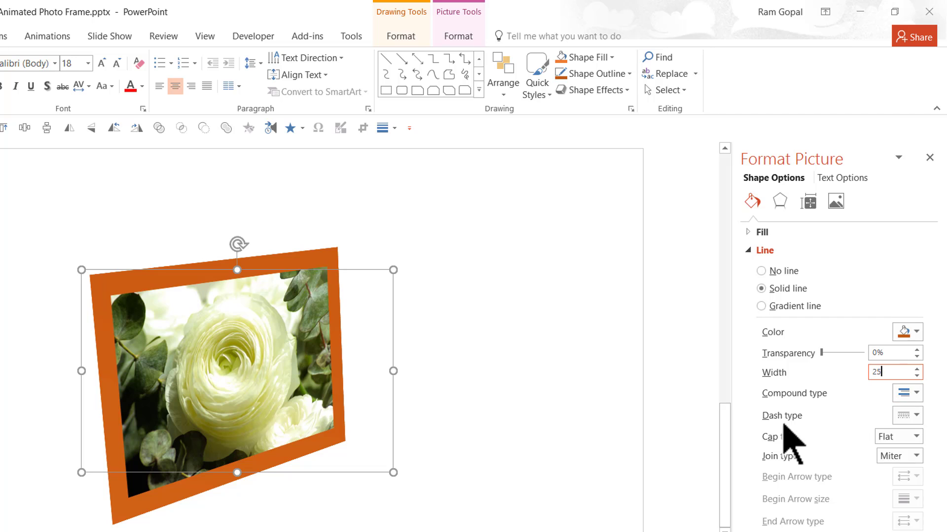
{"action": "mouse_move", "coordinate": [390, 435]}
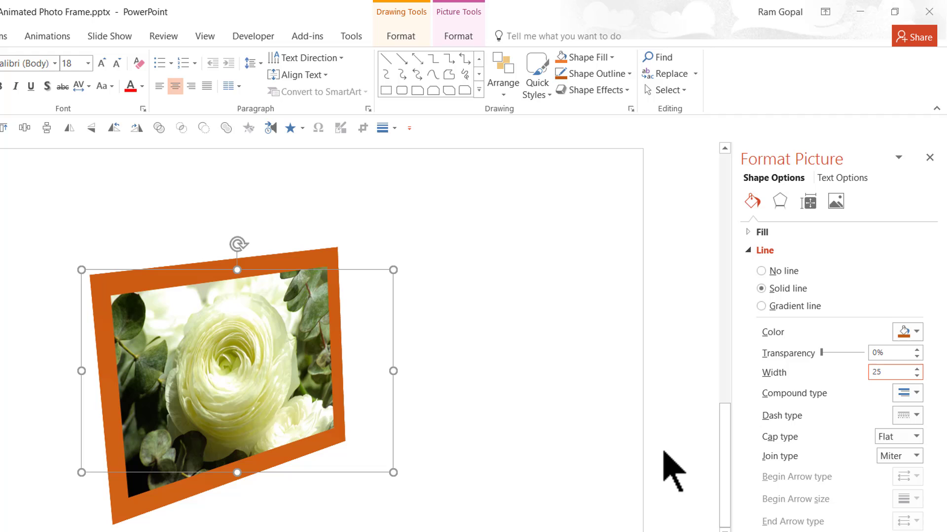
Change the frame to a gradient line and show the preset gradients
{"action": "left_click", "coordinate": [761, 306]}
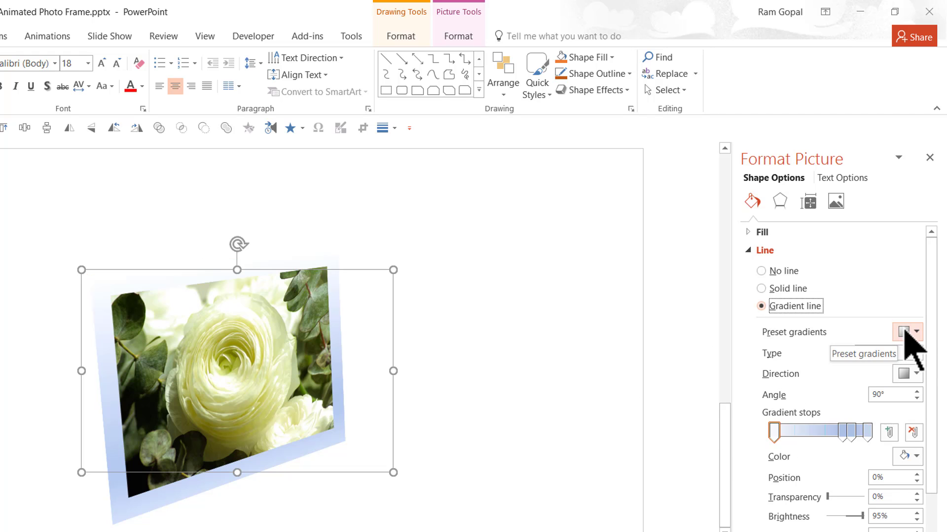
{"action": "left_click", "coordinate": [913, 331]}
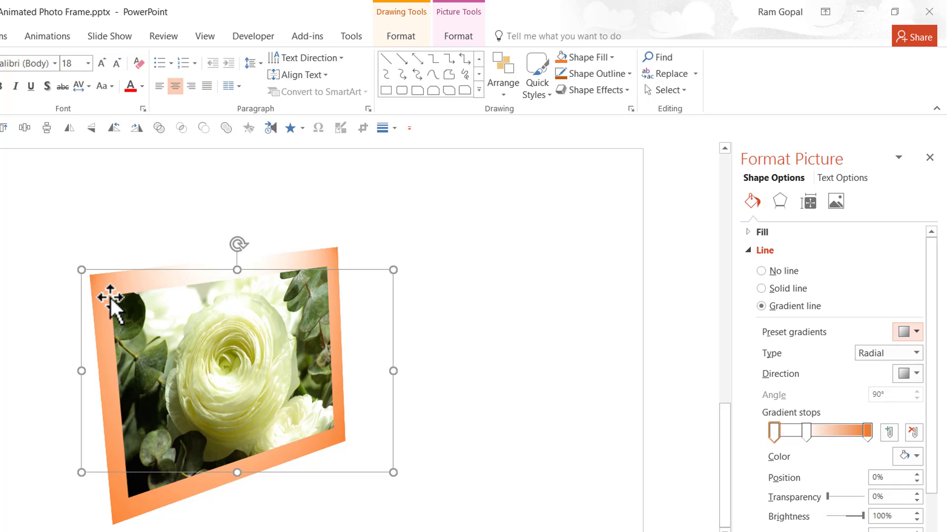
{"action": "mouse_move", "coordinate": [356, 447]}
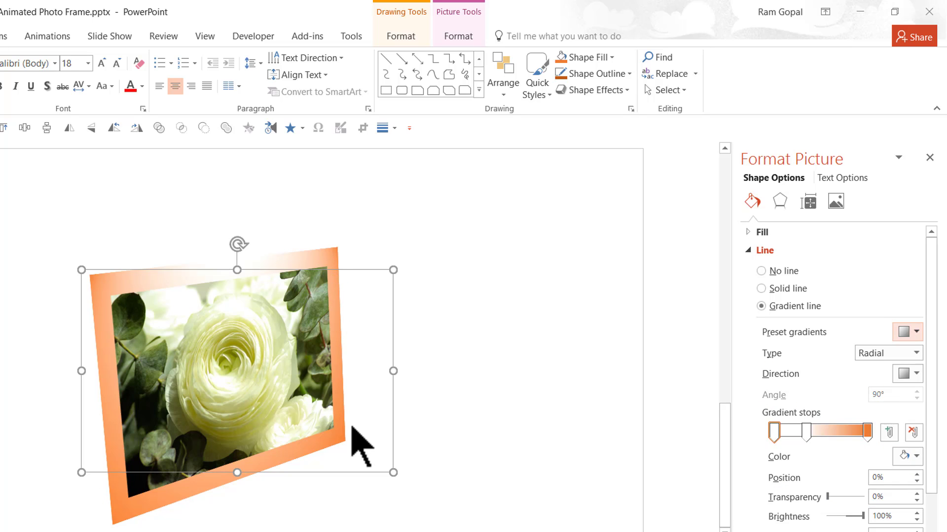
{"action": "mouse_move", "coordinate": [564, 416]}
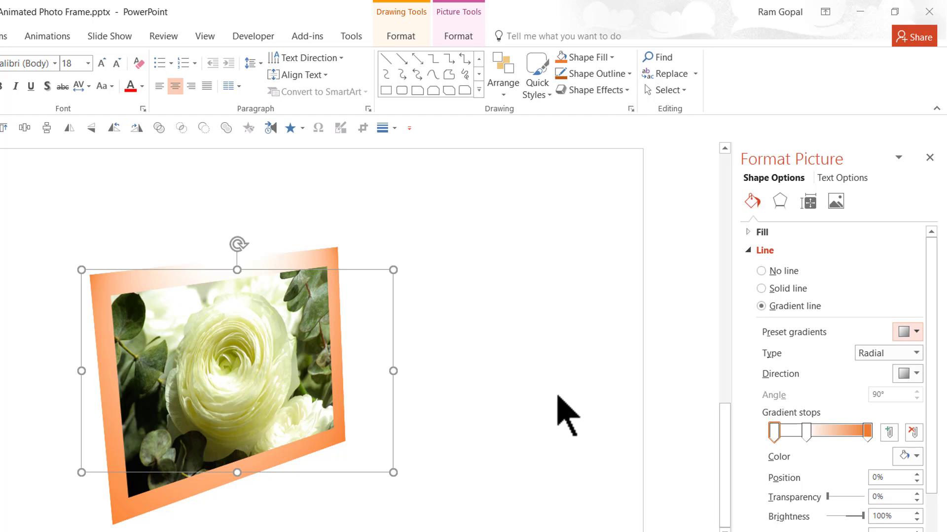
{"action": "mouse_move", "coordinate": [614, 406]}
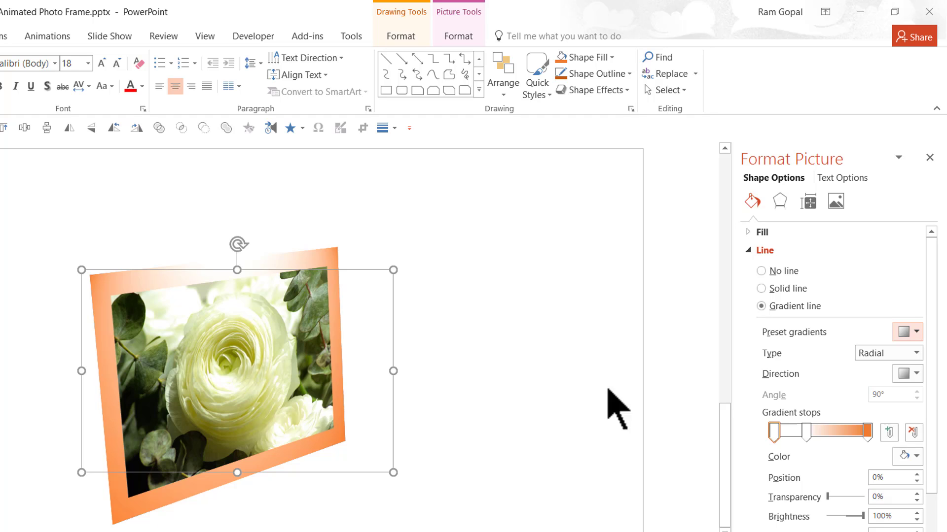
{"action": "mouse_move", "coordinate": [779, 201]}
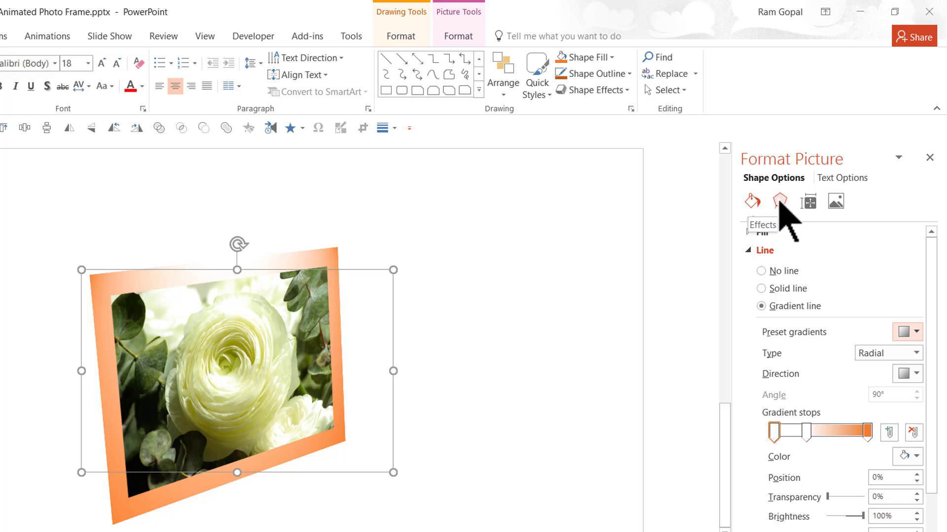
Give the framed photo a Perspective: Upper Left shadow preset
{"action": "left_click", "coordinate": [779, 201]}
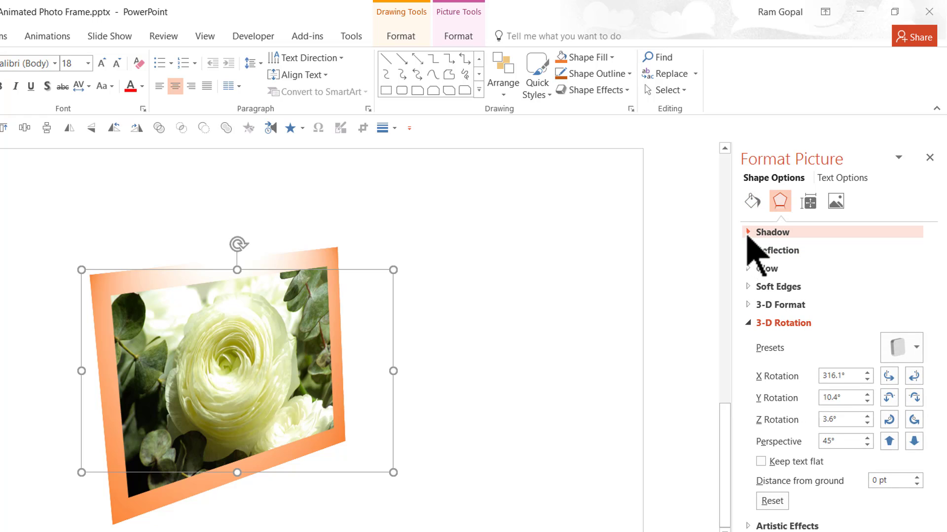
{"action": "left_click", "coordinate": [773, 232]}
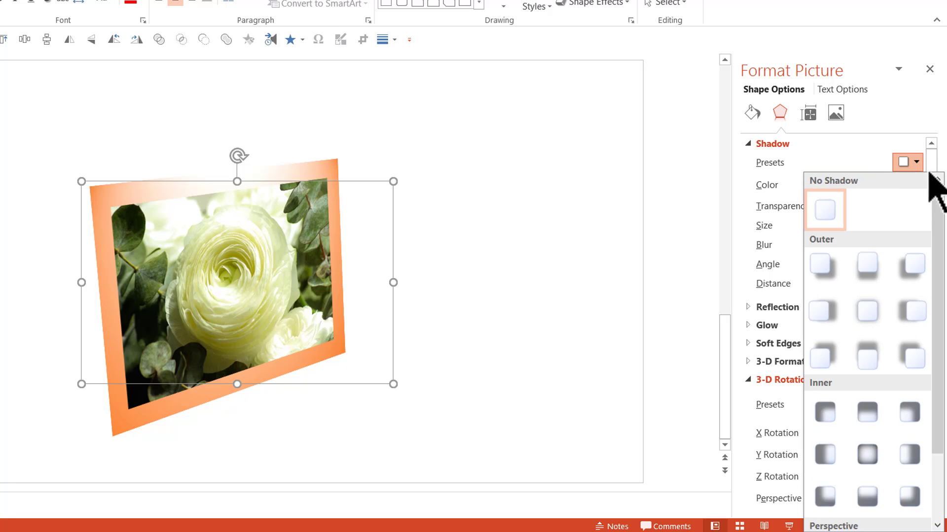
{"action": "scroll", "scroll_direction": "down", "scroll_amount": 3}
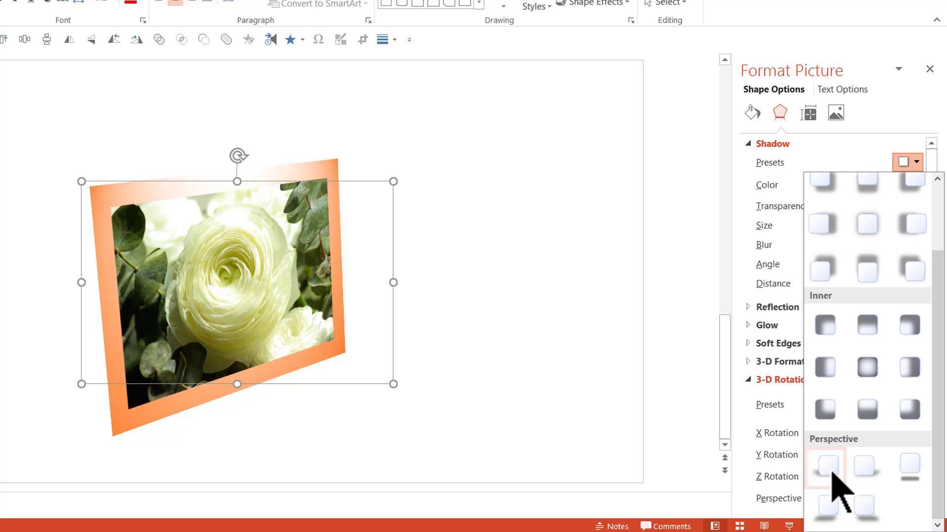
{"action": "mouse_move", "coordinate": [826, 467]}
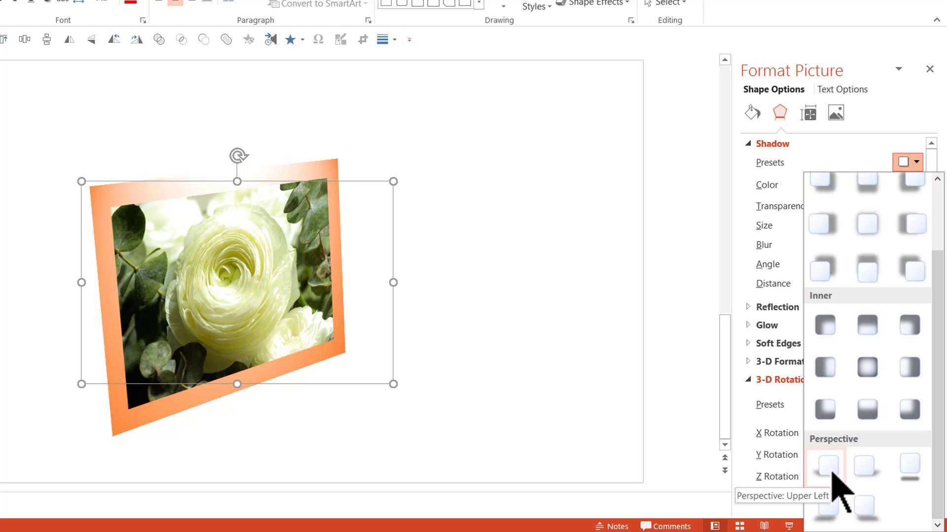
{"action": "left_click", "coordinate": [824, 467]}
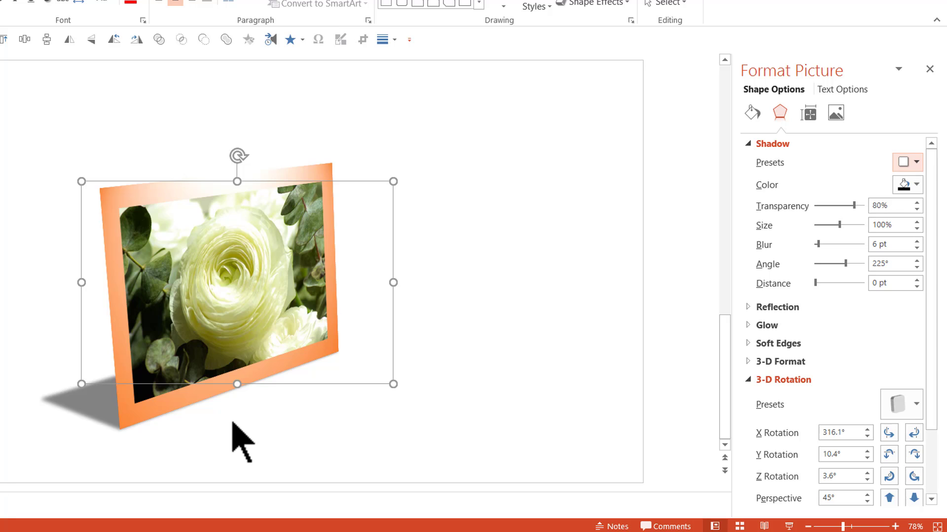
{"action": "mouse_move", "coordinate": [85, 194]}
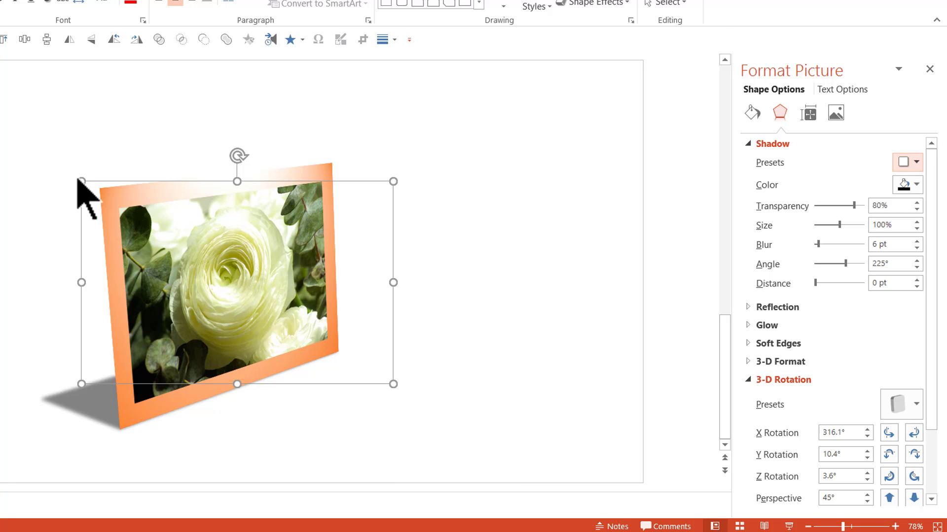
{"action": "mouse_move", "coordinate": [156, 409]}
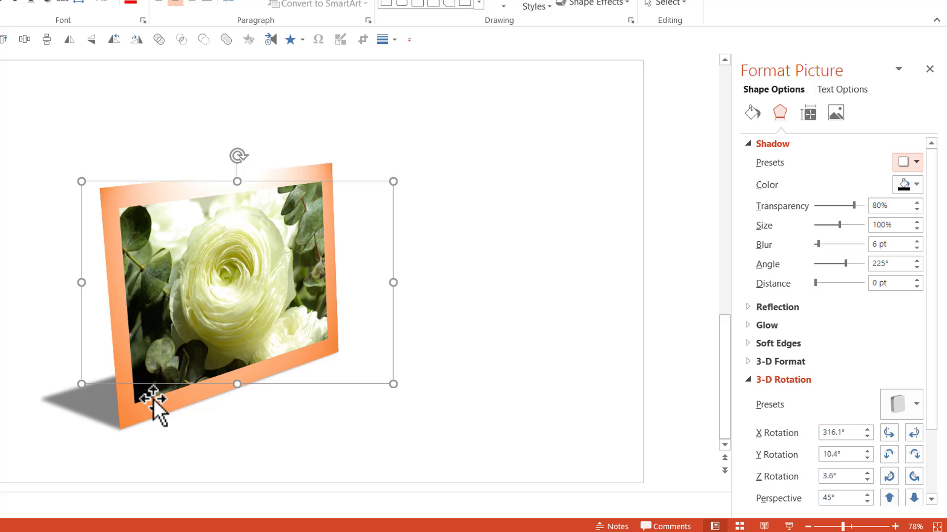
{"action": "mouse_move", "coordinate": [81, 181]}
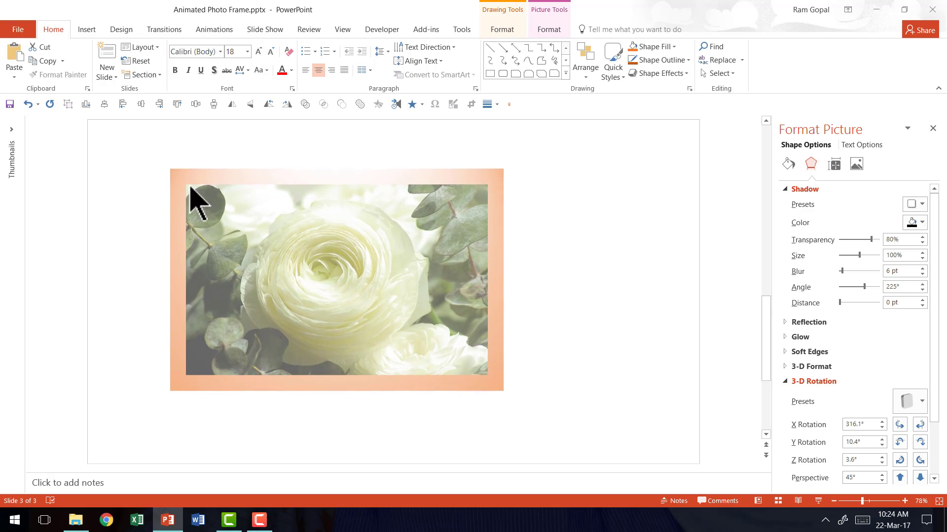
{"action": "left_click", "coordinate": [338, 278]}
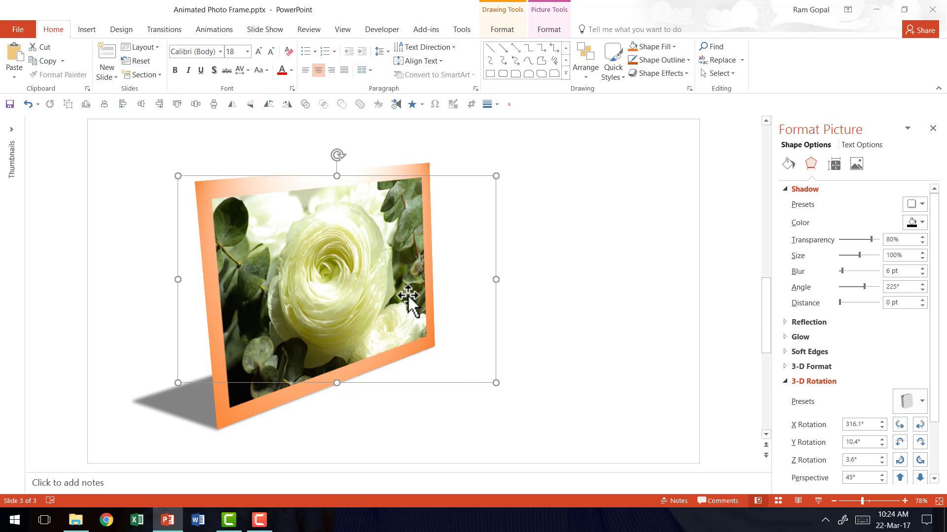
{"action": "mouse_move", "coordinate": [301, 284]}
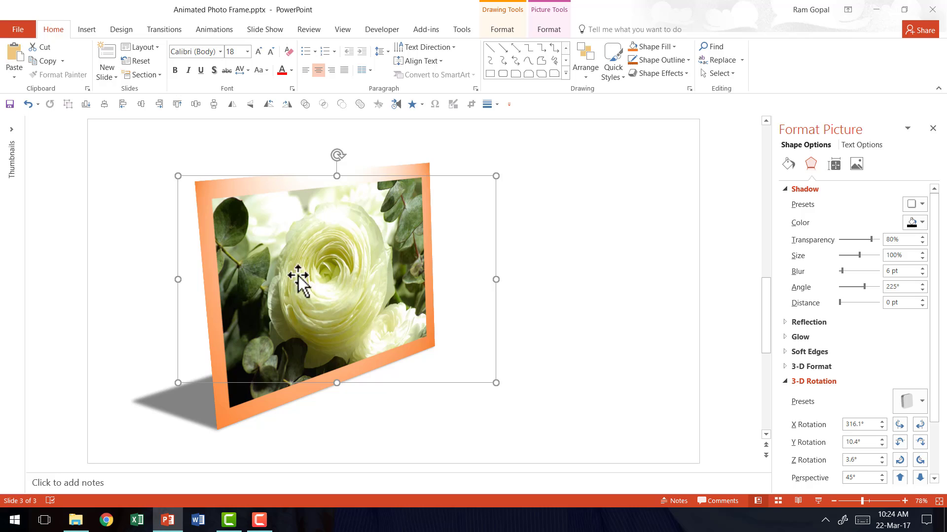
{"action": "mouse_move", "coordinate": [444, 245]}
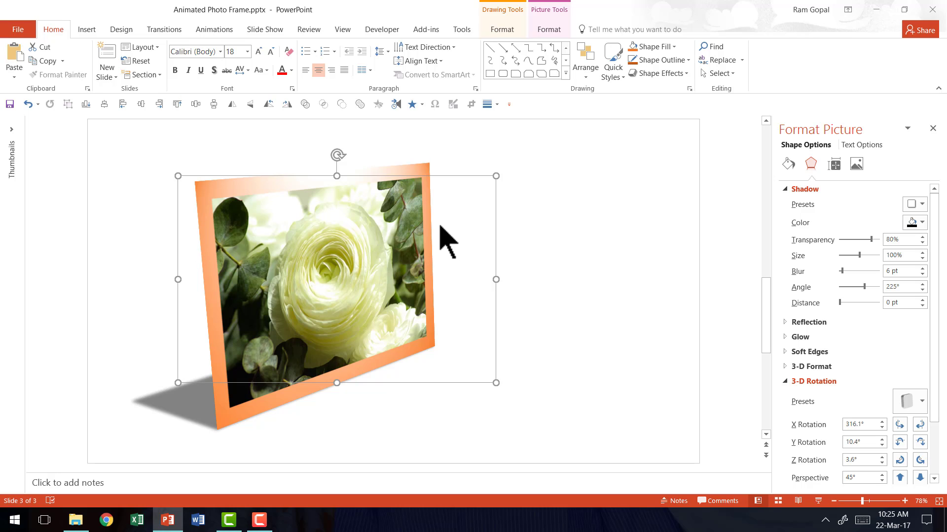
{"action": "mouse_move", "coordinate": [390, 386]}
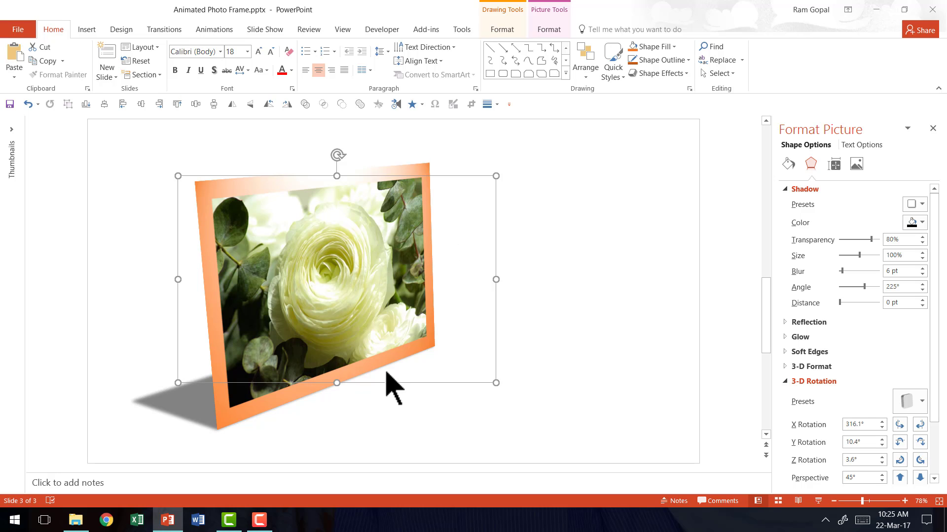
{"action": "mouse_move", "coordinate": [393, 392]}
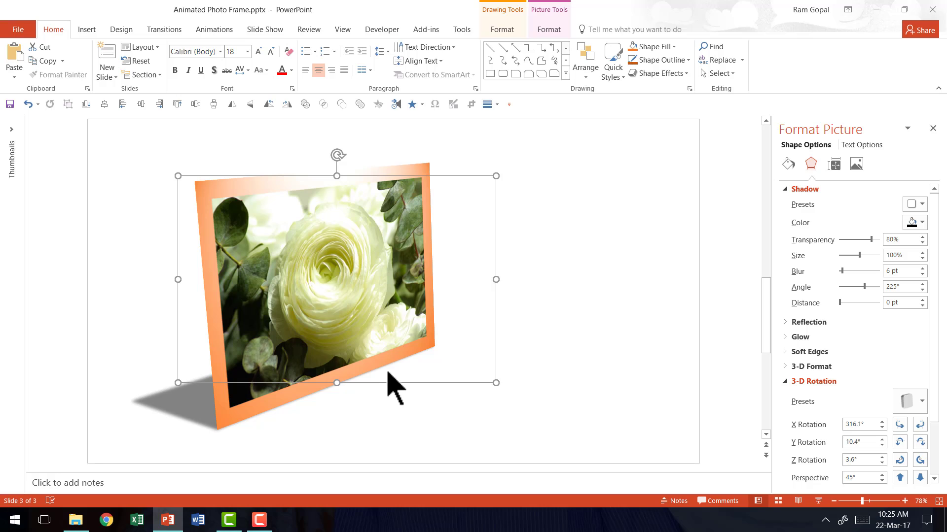
{"action": "mouse_move", "coordinate": [620, 389]}
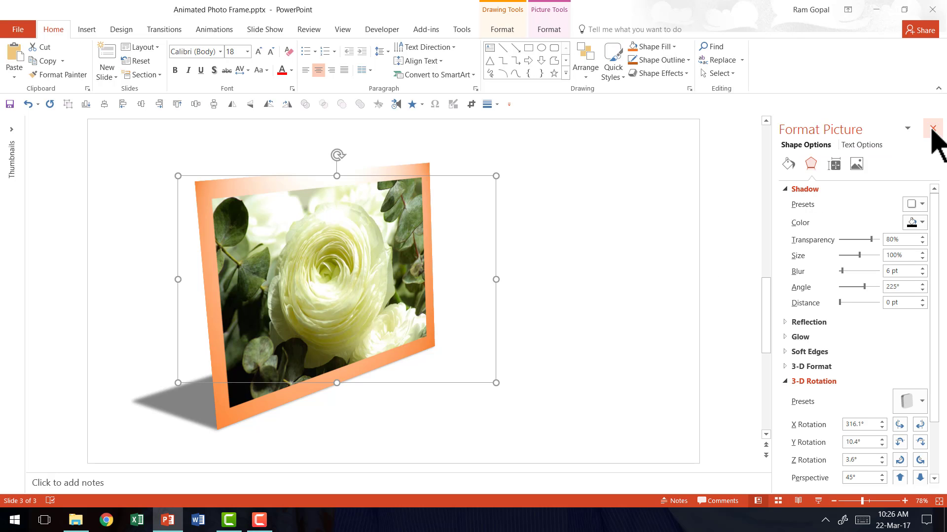
Close Format Picture and show the Selection Pane listing Rectangles 5, 4 and 3
{"action": "left_click", "coordinate": [931, 128]}
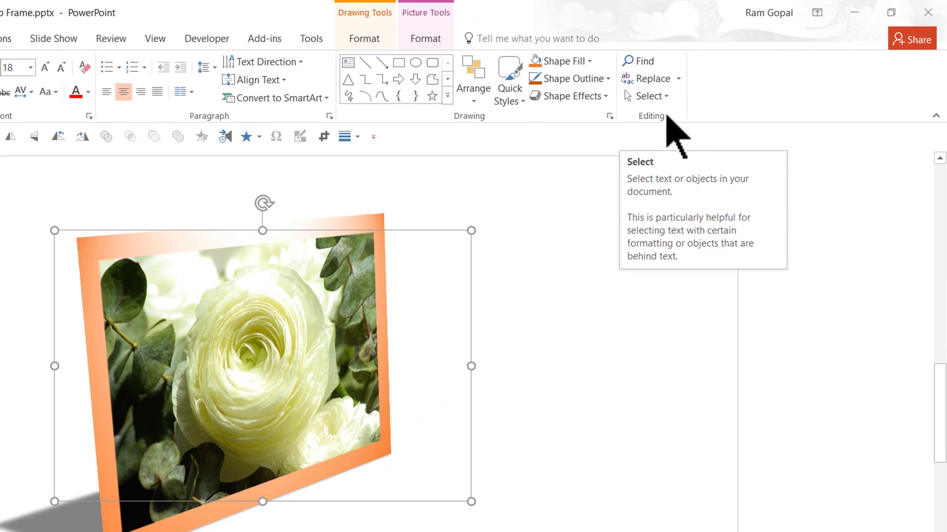
{"action": "left_click", "coordinate": [649, 95]}
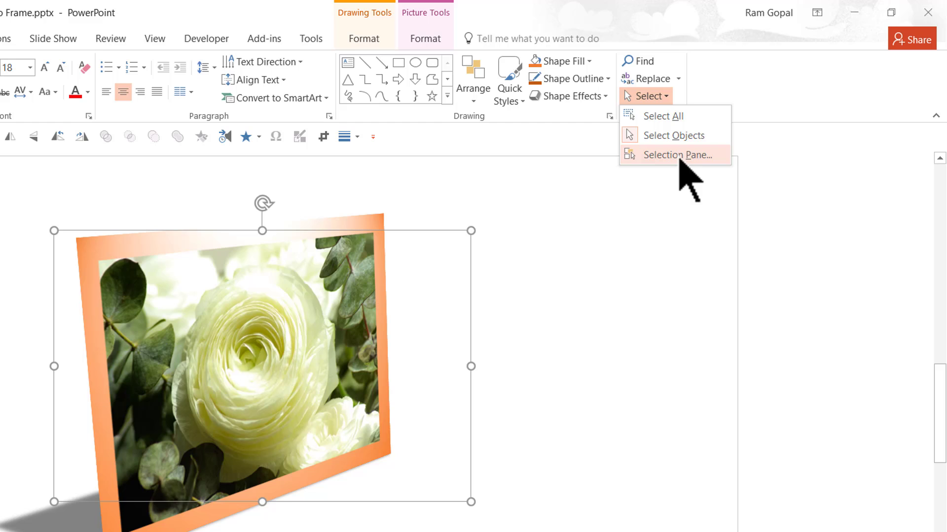
{"action": "left_click", "coordinate": [674, 155]}
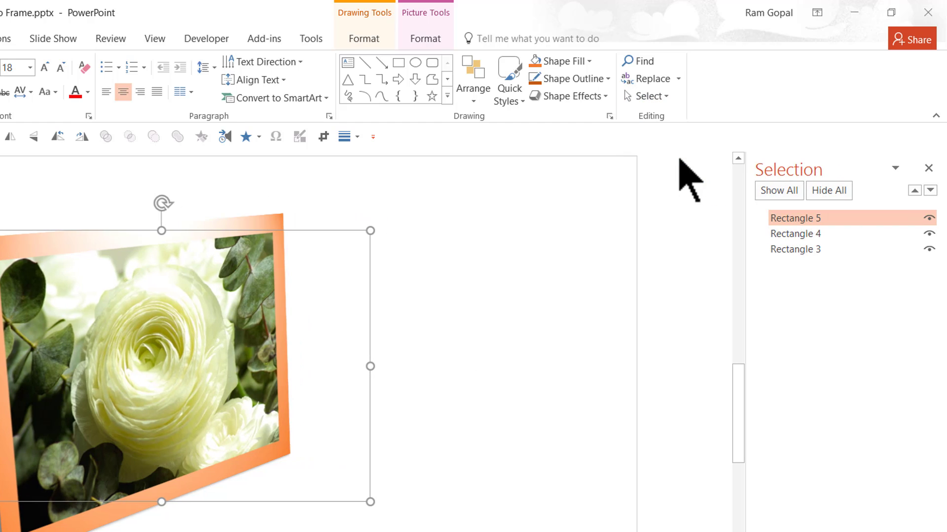
{"action": "mouse_move", "coordinate": [219, 356]}
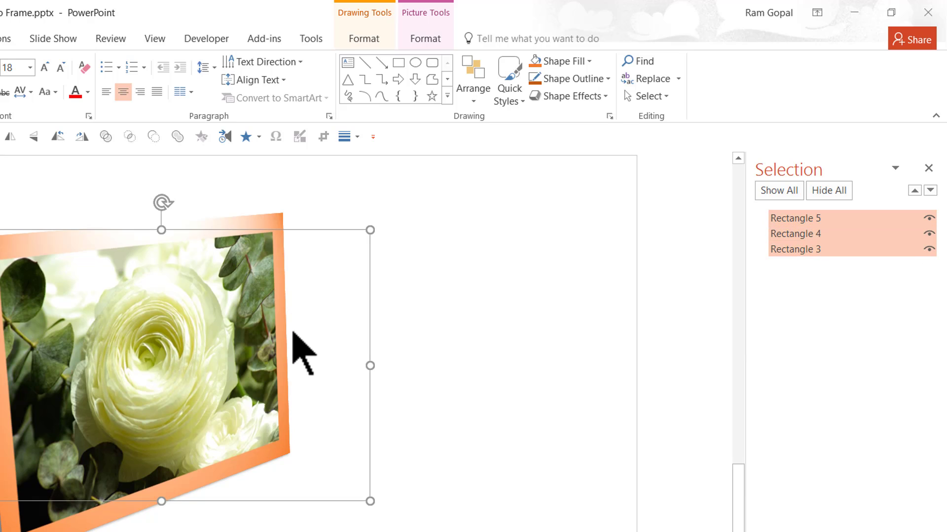
{"action": "mouse_move", "coordinate": [568, 377]}
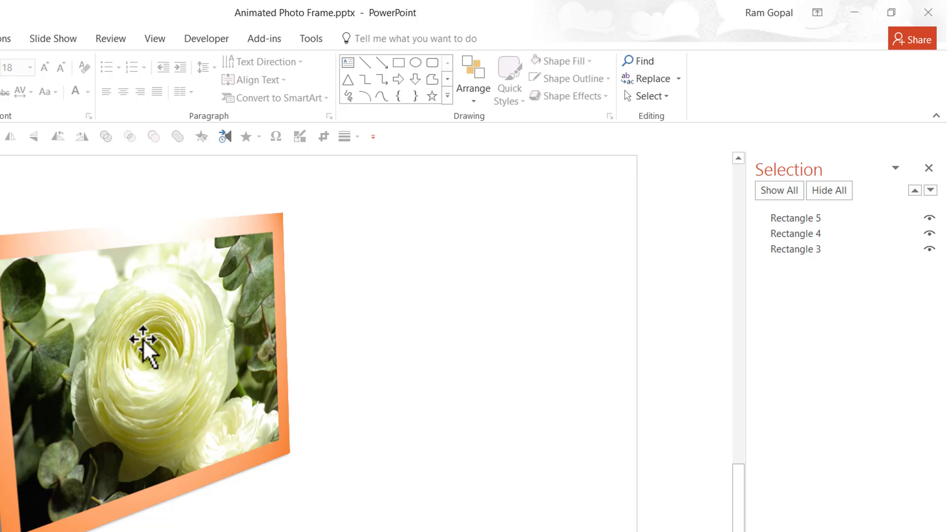
{"action": "mouse_move", "coordinate": [935, 220]}
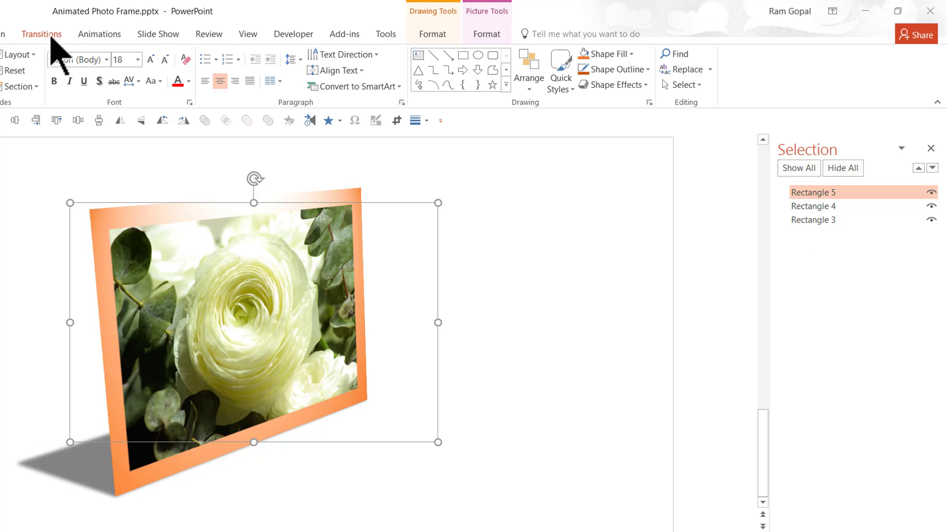
Show the Animation Pane and the full gallery of animation effects
{"action": "left_click", "coordinate": [99, 34]}
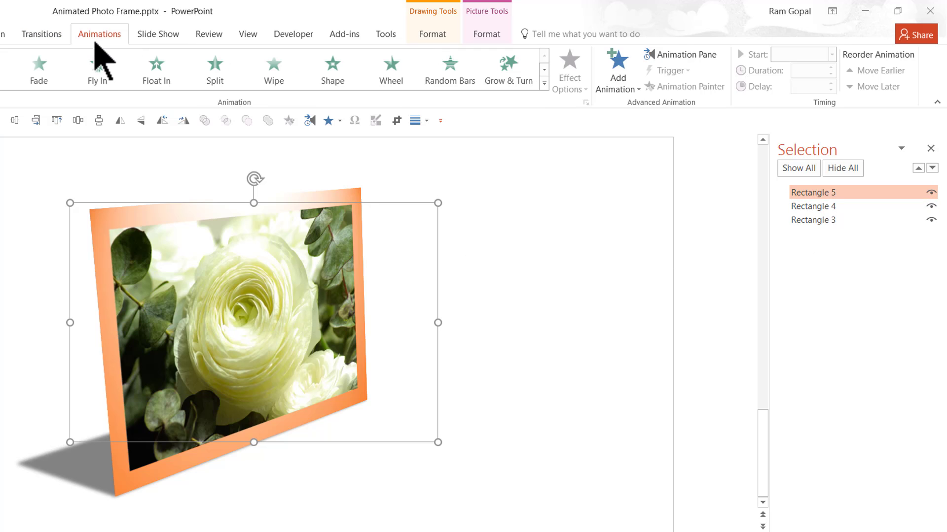
{"action": "mouse_move", "coordinate": [683, 54]}
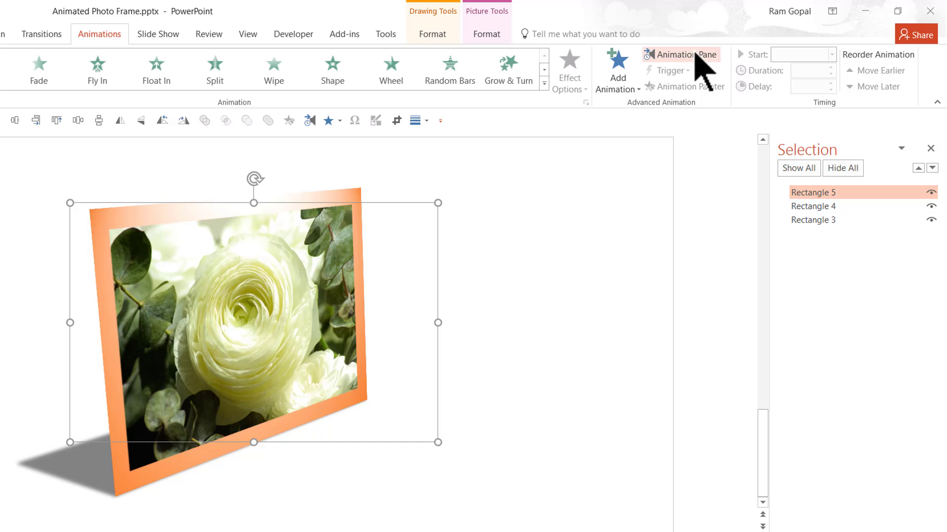
{"action": "left_click", "coordinate": [681, 54]}
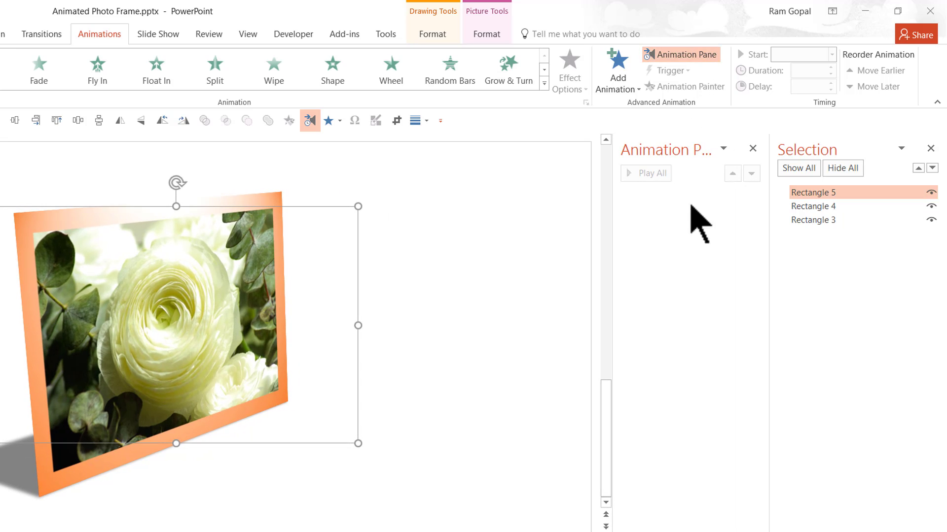
{"action": "mouse_move", "coordinate": [450, 420]}
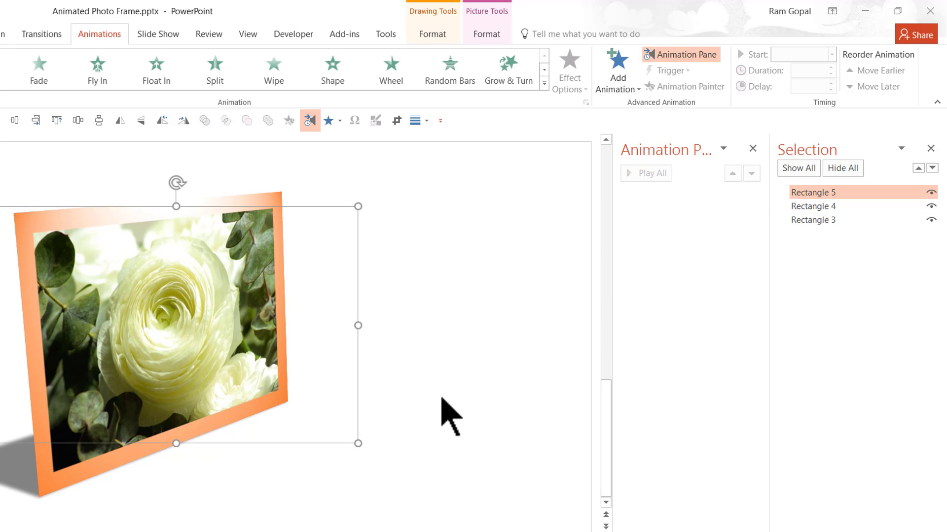
{"action": "mouse_move", "coordinate": [552, 114]}
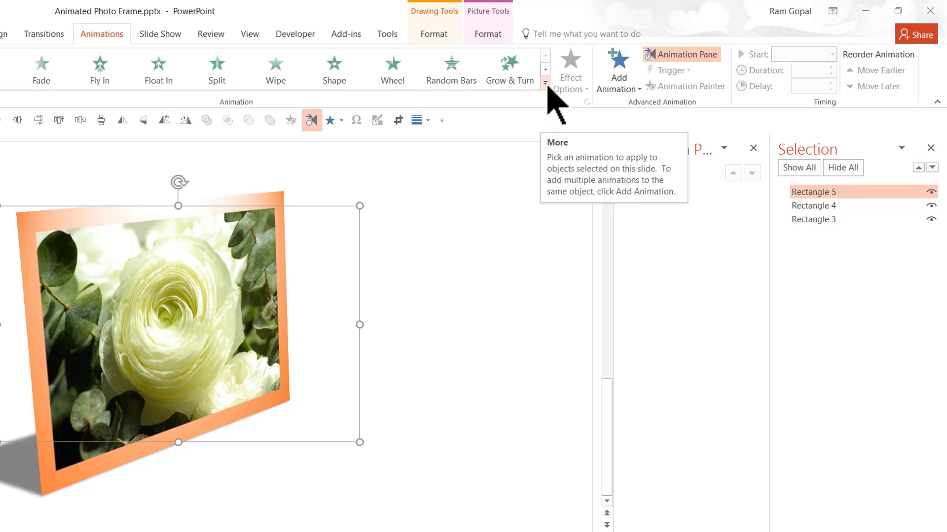
{"action": "left_click", "coordinate": [544, 82]}
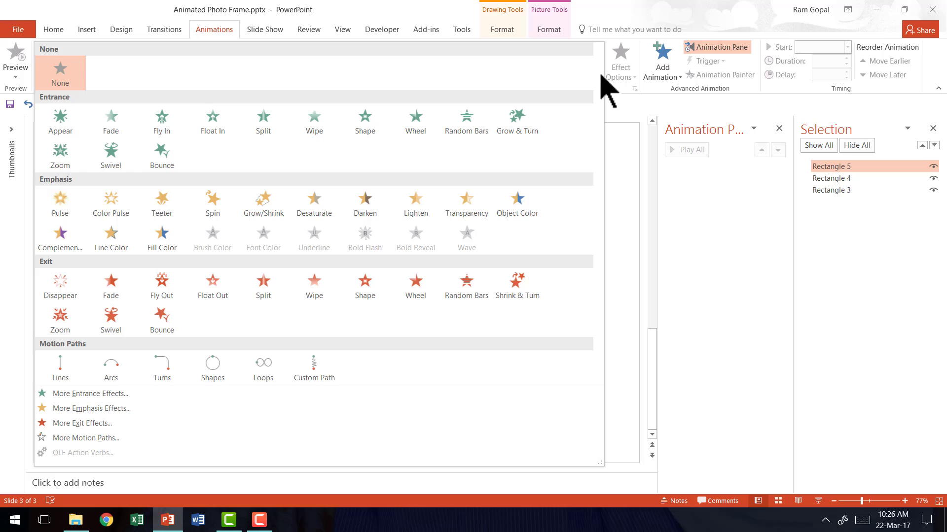
{"action": "mouse_move", "coordinate": [110, 284]}
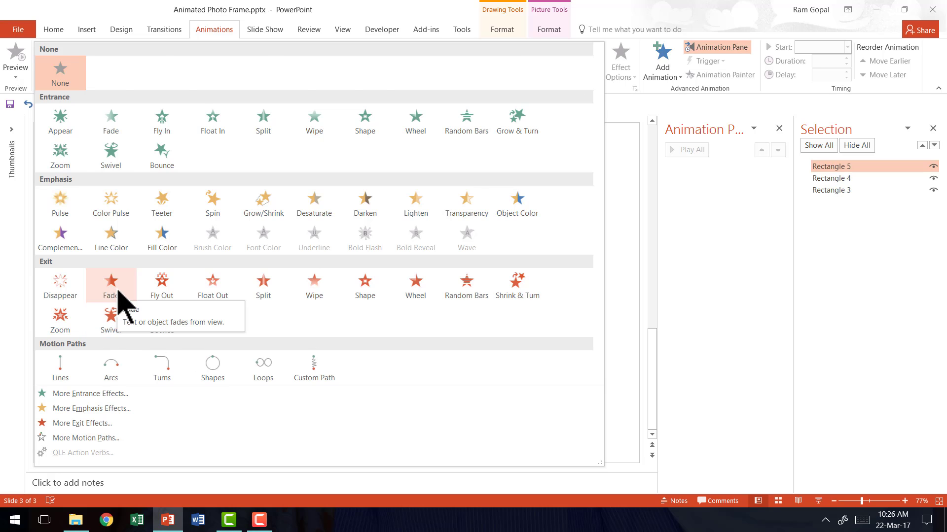
Give the white flower photo a Fade exit and lengthen its duration to 03.00 seconds
{"action": "left_click", "coordinate": [110, 283]}
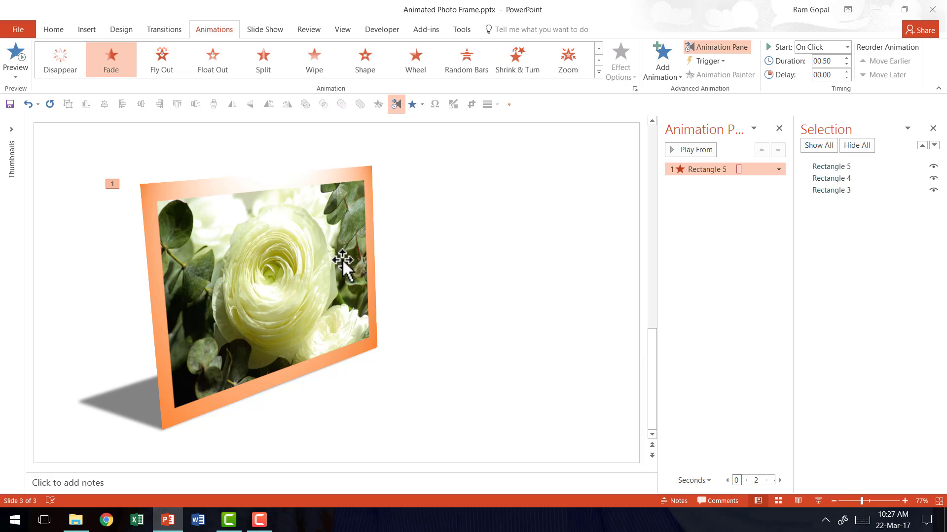
{"action": "mouse_move", "coordinate": [372, 252]}
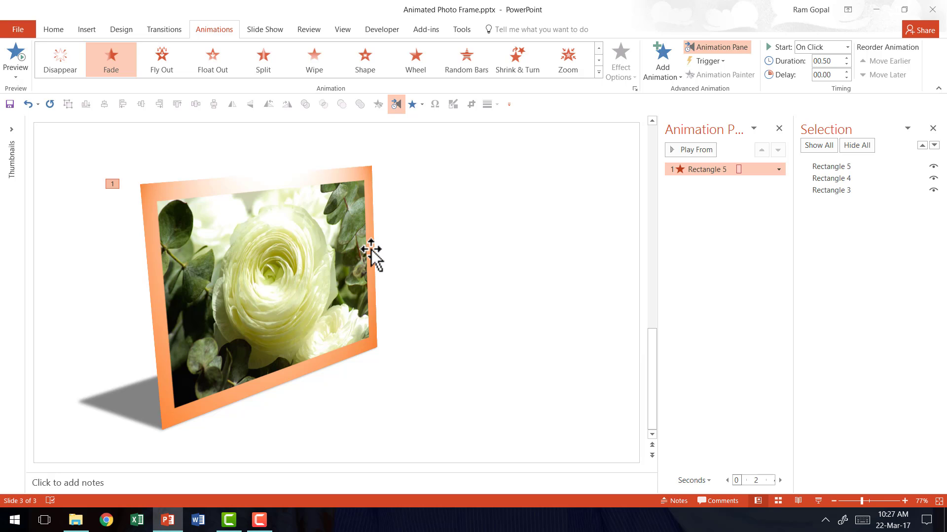
{"action": "mouse_move", "coordinate": [300, 302]}
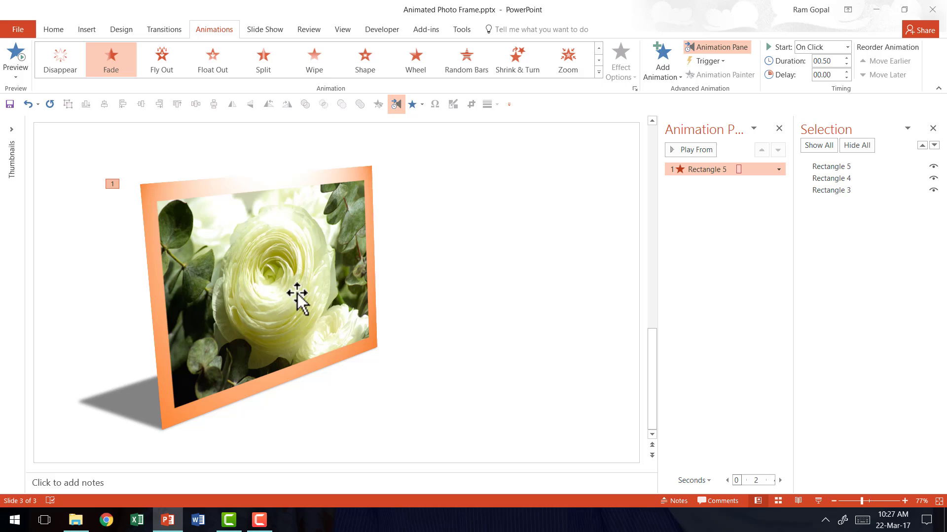
{"action": "mouse_move", "coordinate": [332, 251]}
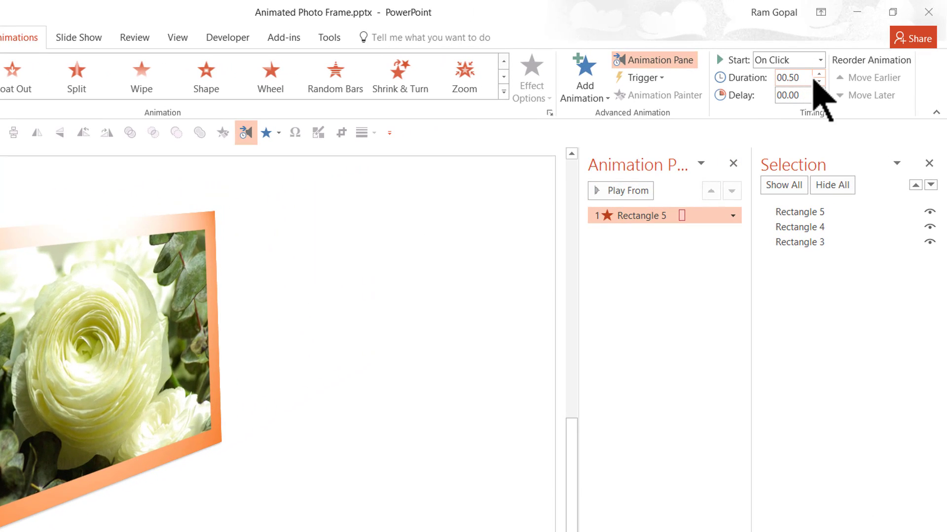
{"action": "triple_click", "coordinate": [788, 77]}
{"action": "type", "text": "03"}
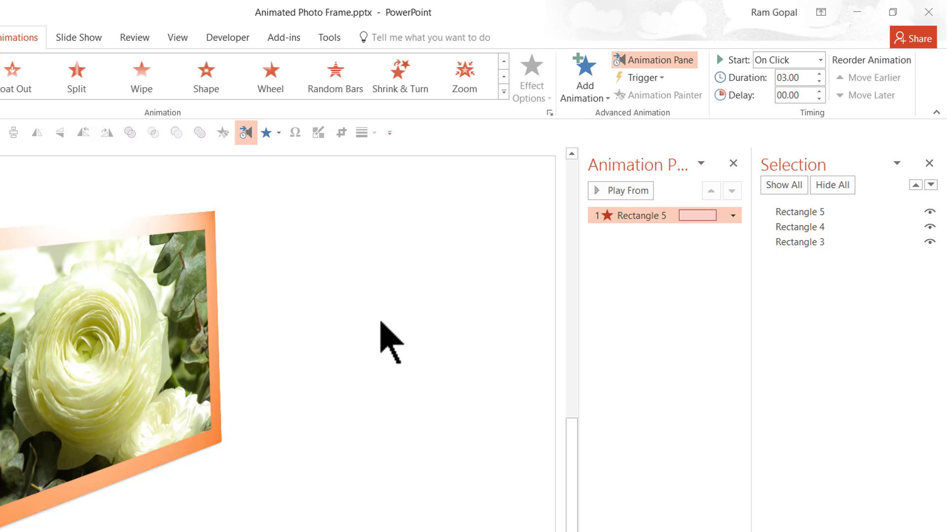
{"action": "mouse_move", "coordinate": [103, 332]}
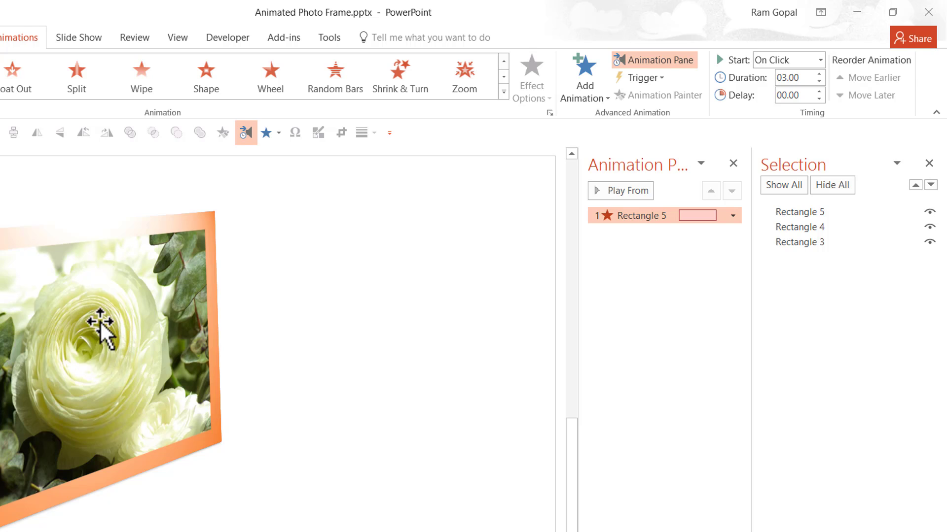
{"action": "mouse_move", "coordinate": [114, 335]}
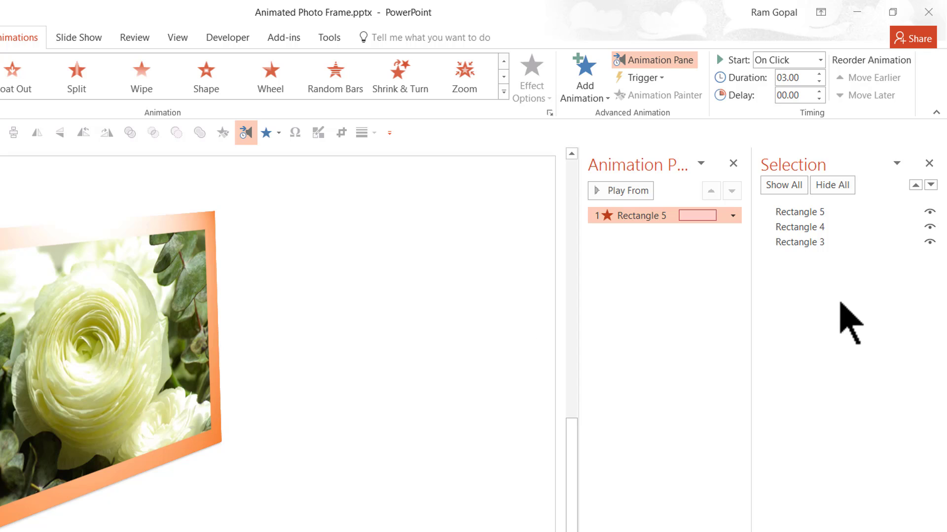
{"action": "mouse_move", "coordinate": [805, 165]}
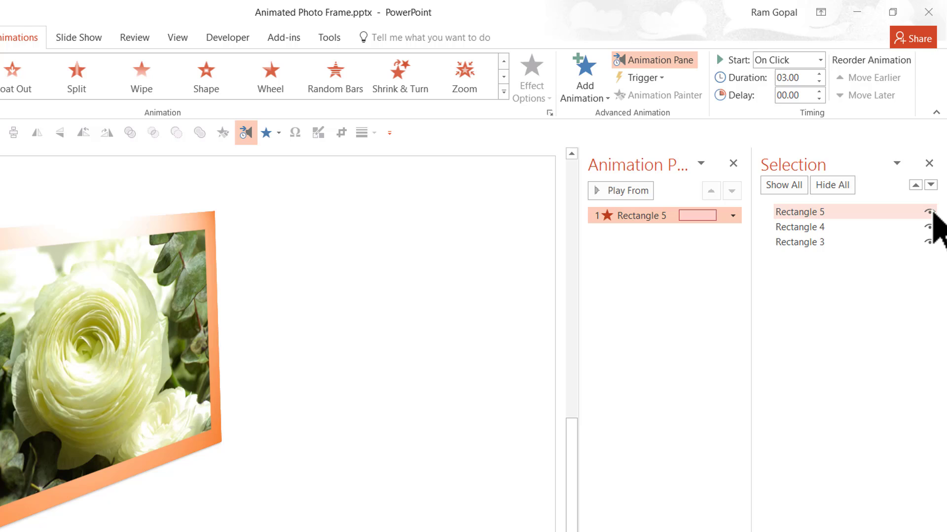
{"action": "mouse_move", "coordinate": [939, 230]}
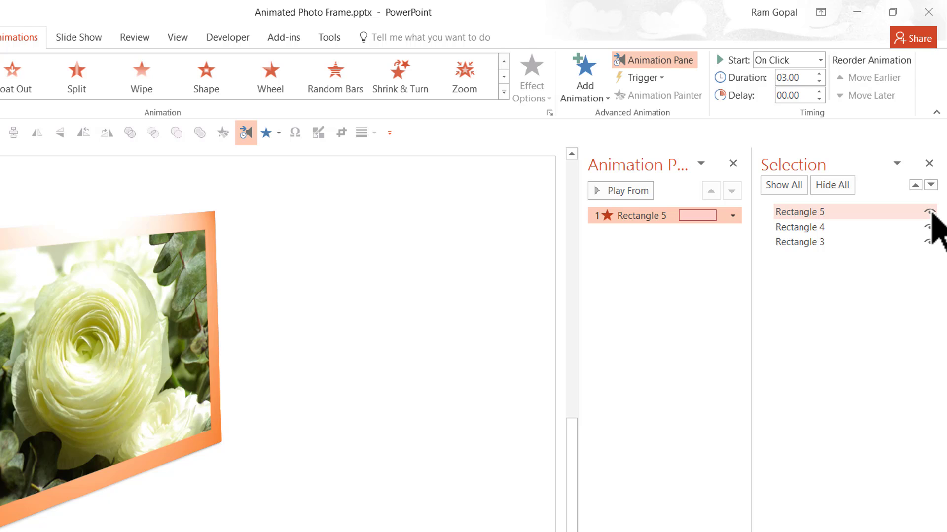
Hide Rectangle 5 in the Selection Pane and select the orange flower photo beneath it
{"action": "left_click", "coordinate": [929, 211]}
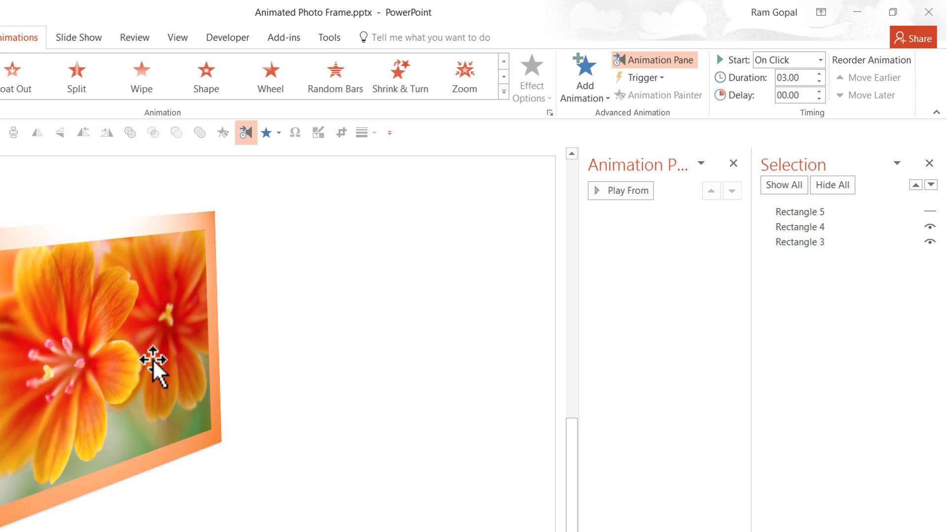
{"action": "left_click", "coordinate": [151, 375]}
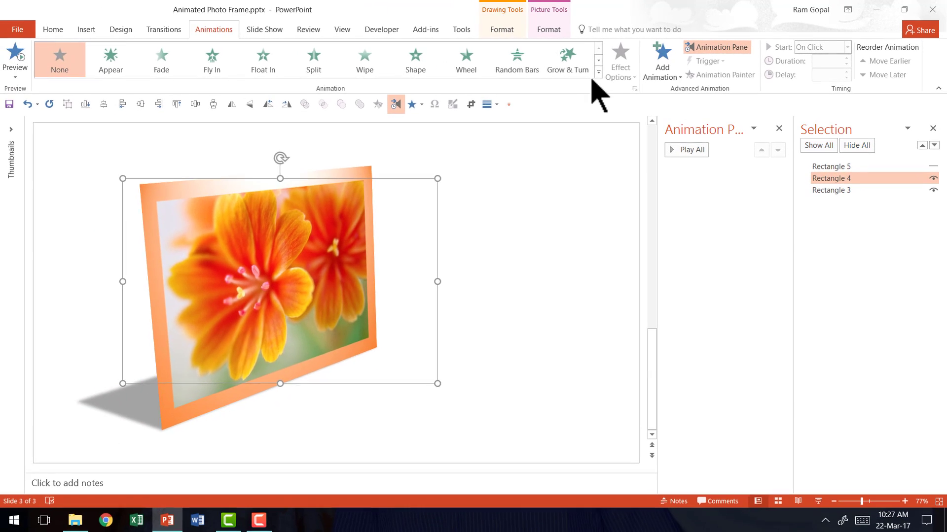
{"action": "left_click", "coordinate": [597, 71]}
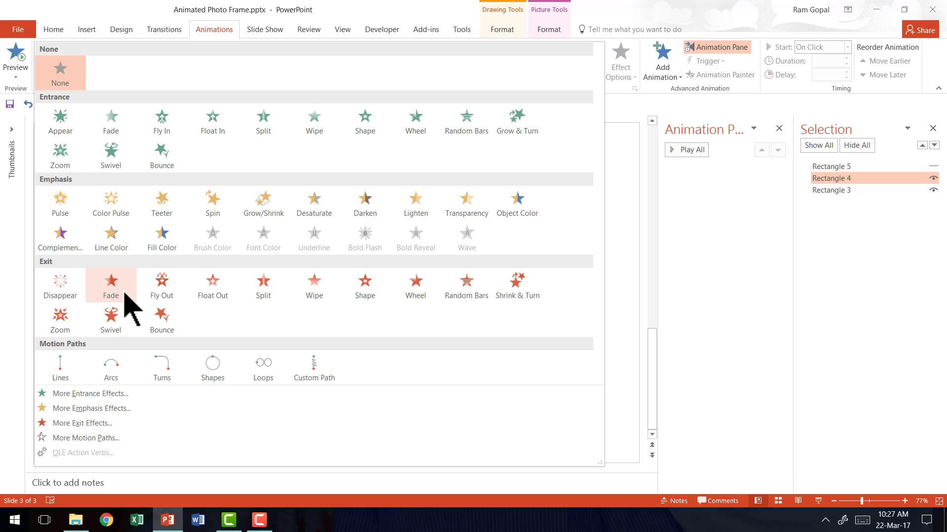
Give the orange flower photo an Exit Fade animation and start editing its duration
{"action": "left_click", "coordinate": [110, 284]}
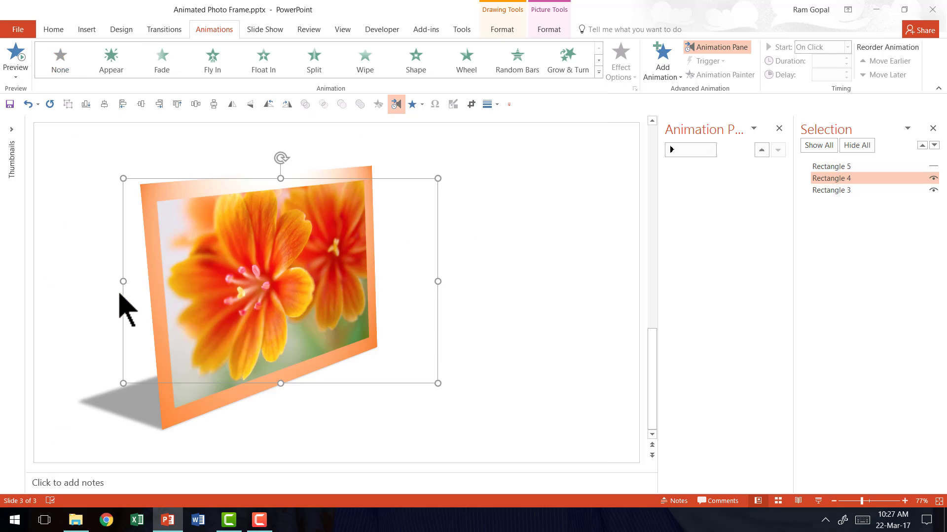
{"action": "left_click", "coordinate": [110, 57]}
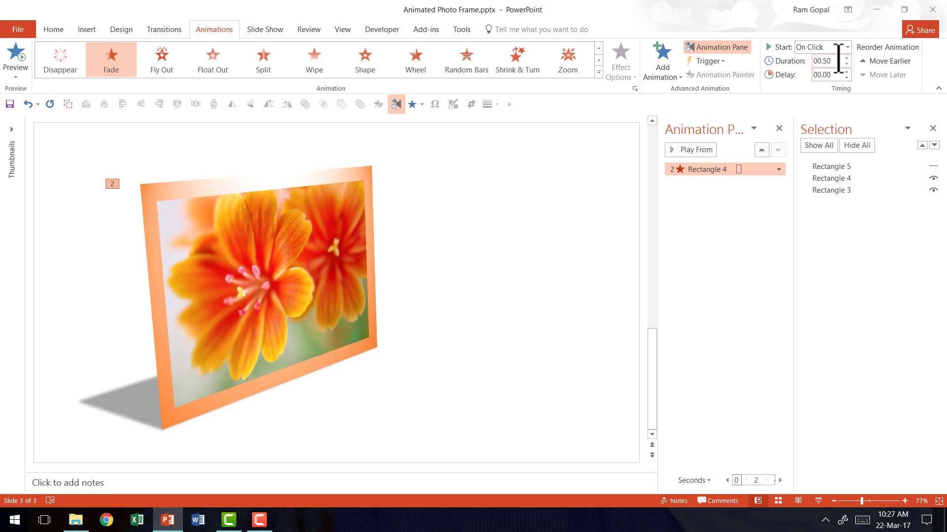
{"action": "left_click", "coordinate": [848, 58]}
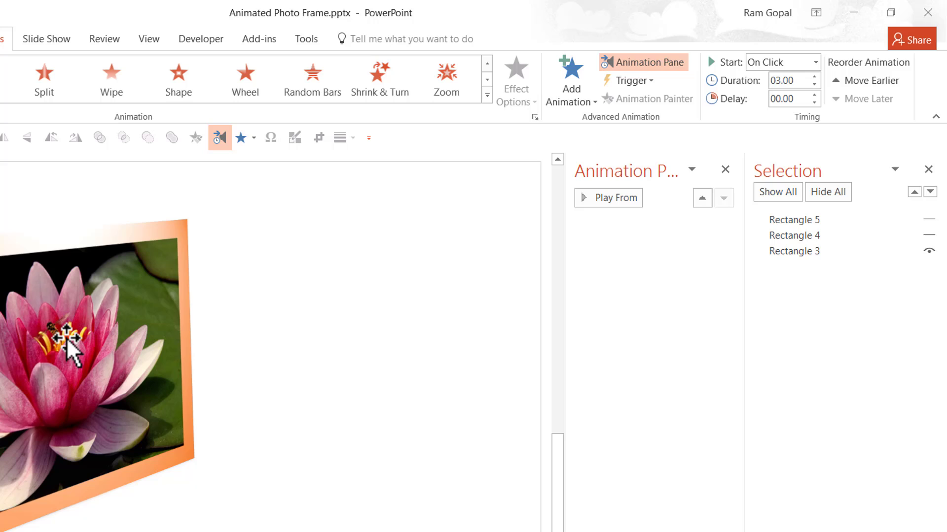
{"action": "mouse_move", "coordinate": [174, 416]}
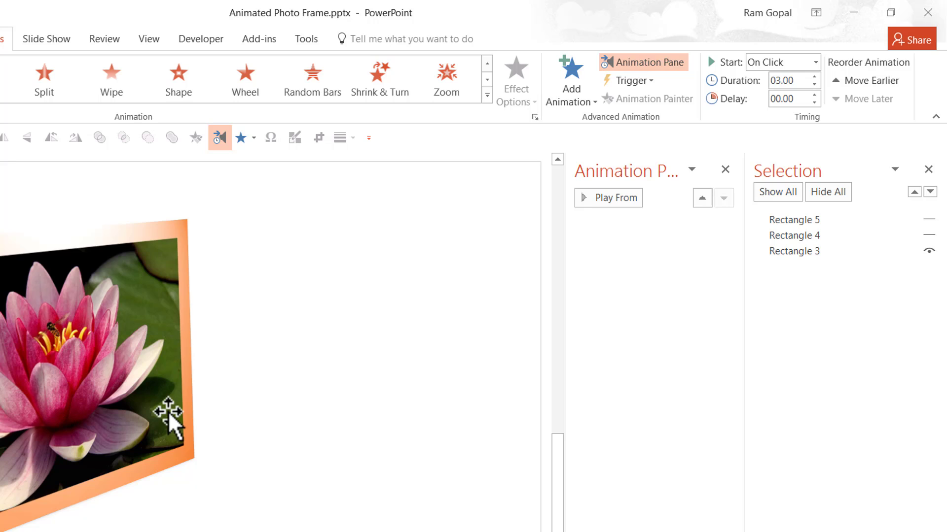
{"action": "mouse_move", "coordinate": [74, 432]}
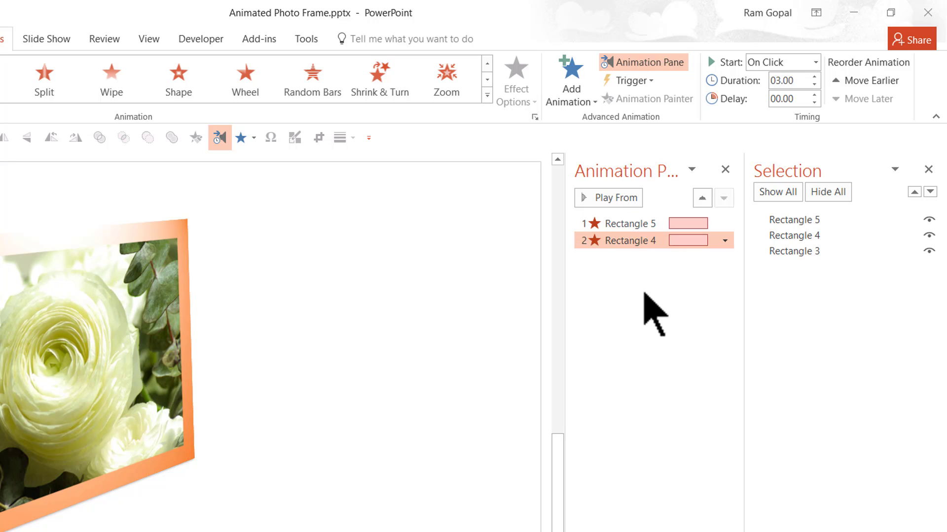
{"action": "mouse_move", "coordinate": [60, 374]}
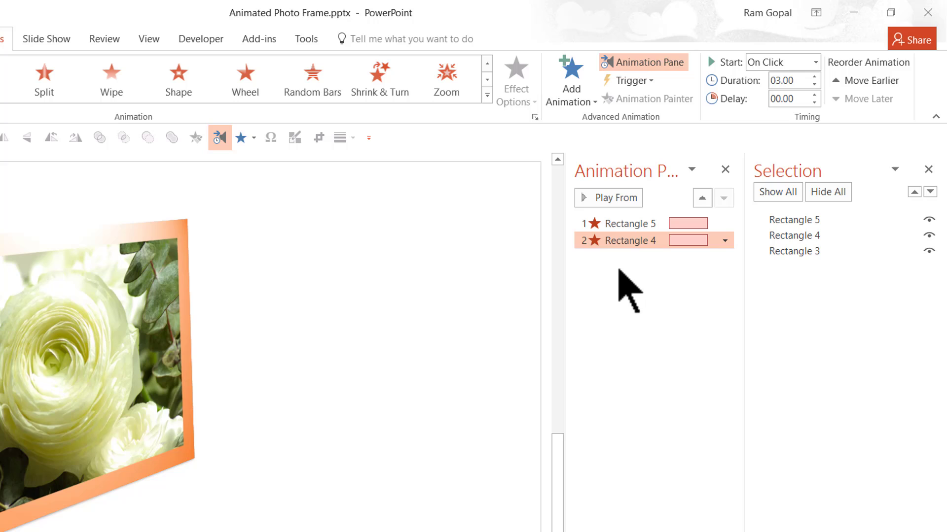
{"action": "mouse_move", "coordinate": [628, 240]}
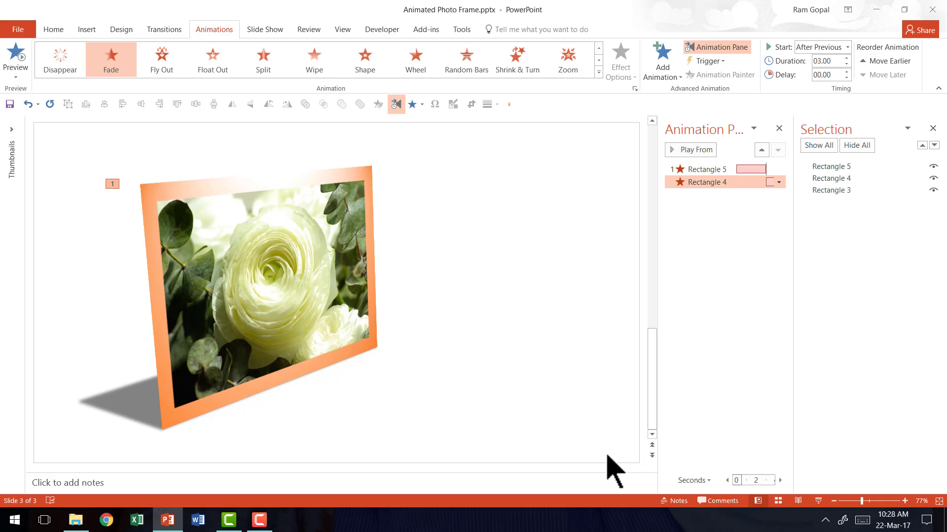
{"action": "mouse_move", "coordinate": [819, 502]}
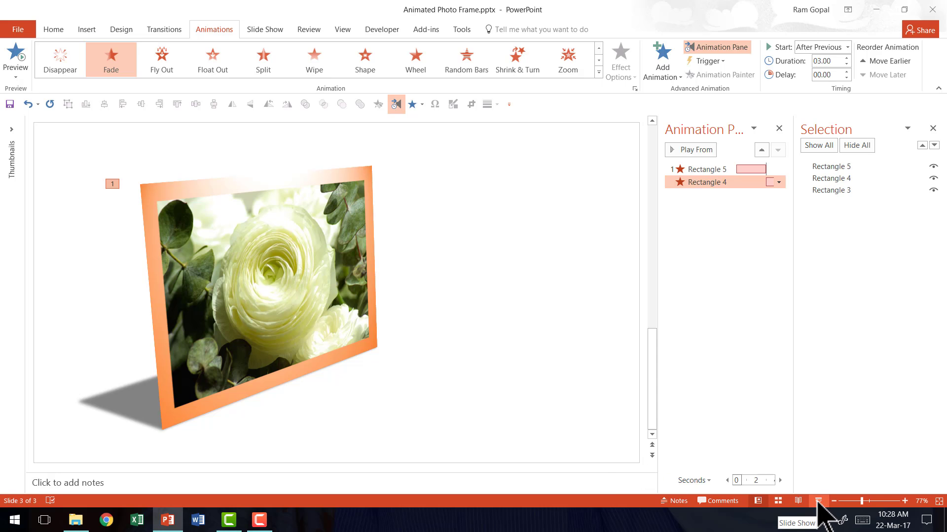
Preview the slide show to check the two fades play in sequence
{"action": "left_click", "coordinate": [818, 500]}
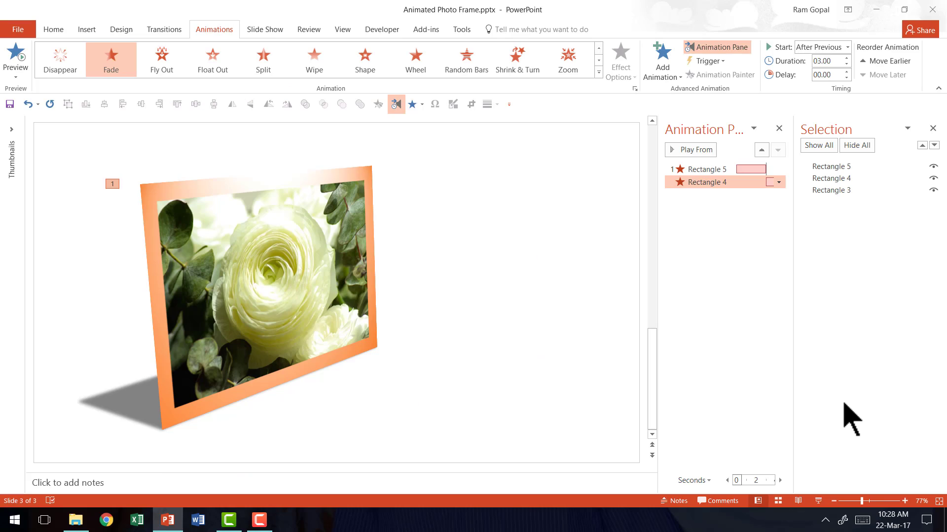
{"action": "mouse_move", "coordinate": [454, 356]}
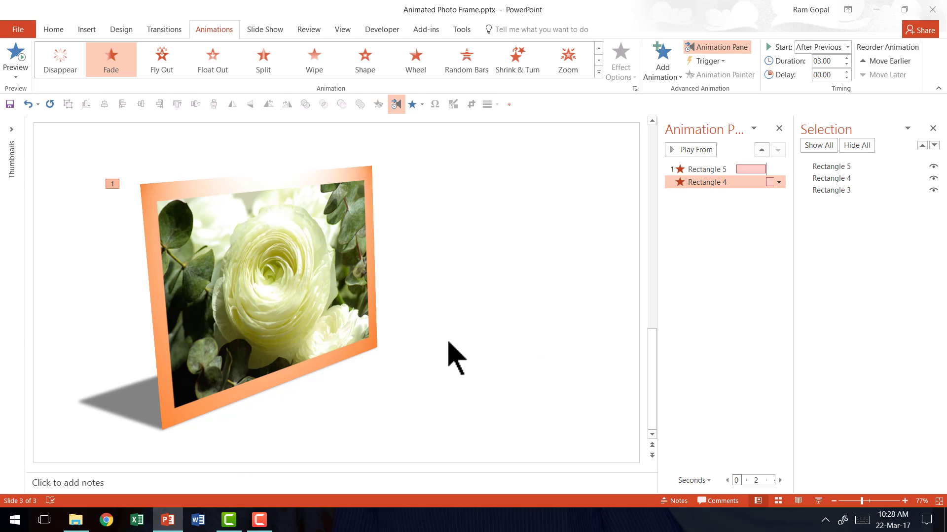
{"action": "mouse_move", "coordinate": [703, 365]}
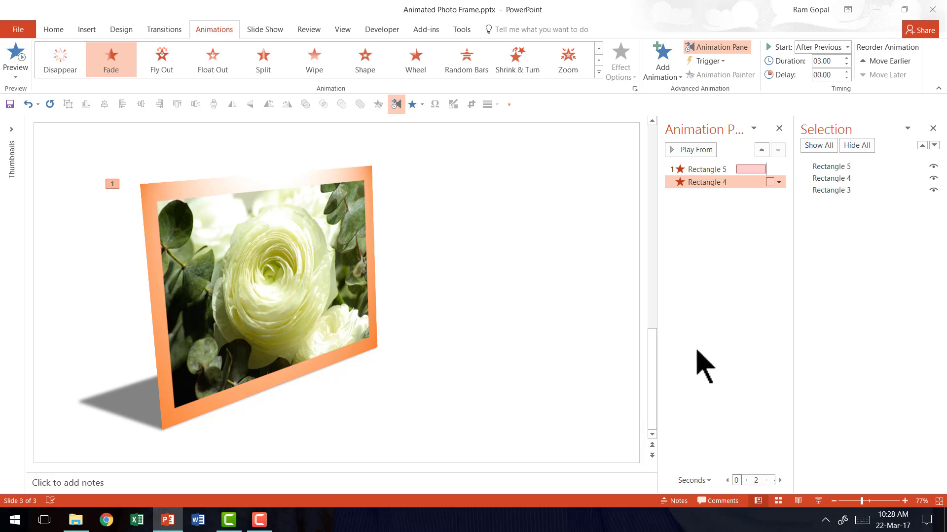
{"action": "mouse_move", "coordinate": [535, 443]}
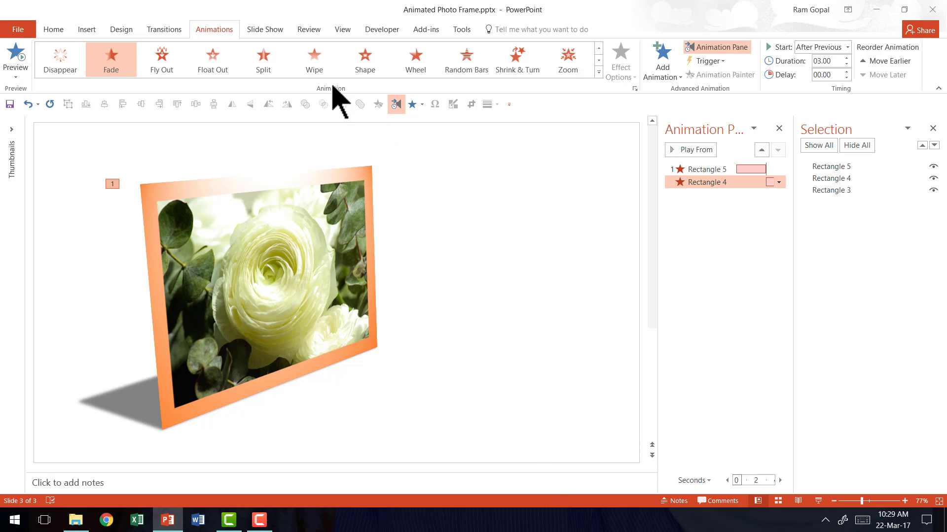
Draw a gray-filled rectangle across the slide bottom and send it behind the photos as a floor
{"action": "left_click", "coordinate": [54, 29]}
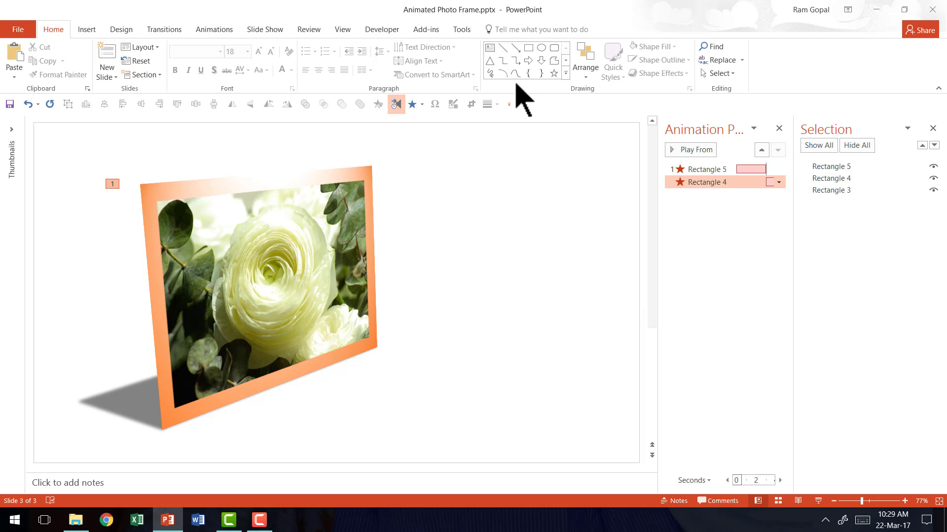
{"action": "left_click", "coordinate": [527, 47]}
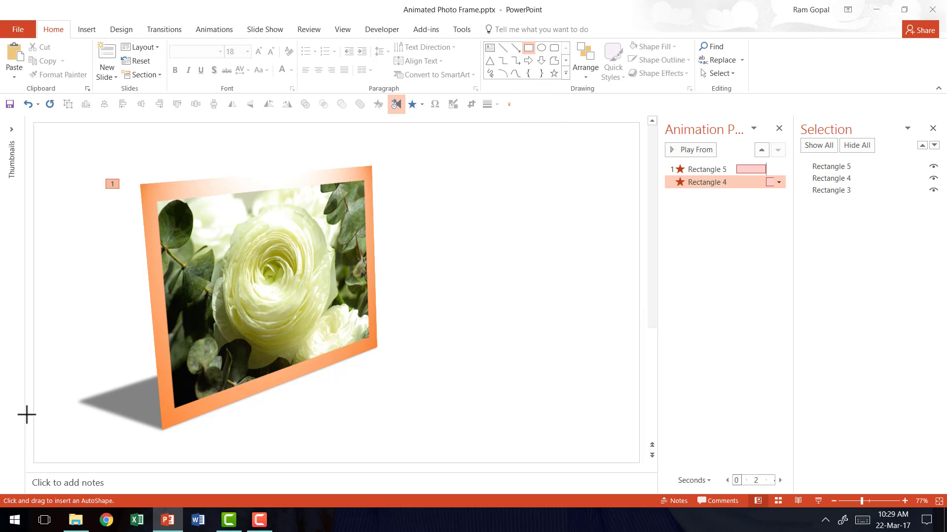
{"action": "mouse_move", "coordinate": [32, 336]}
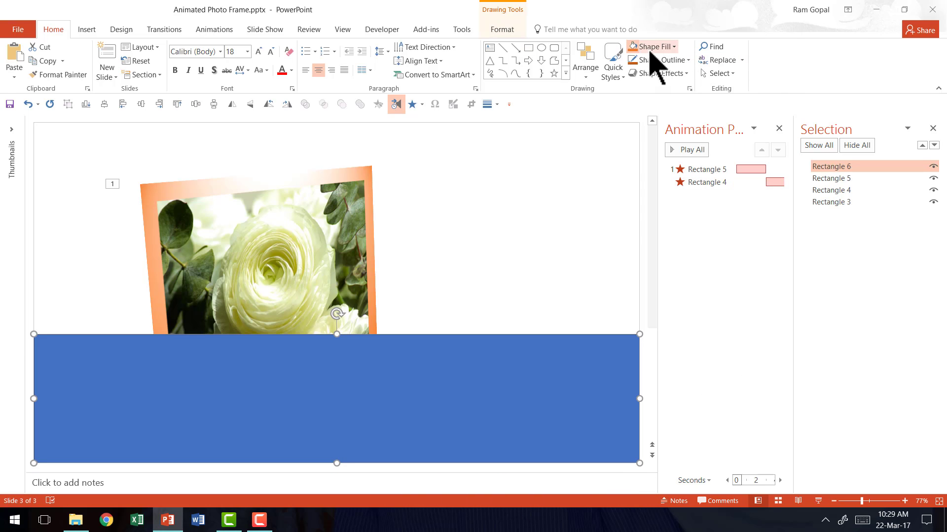
{"action": "left_click", "coordinate": [649, 47]}
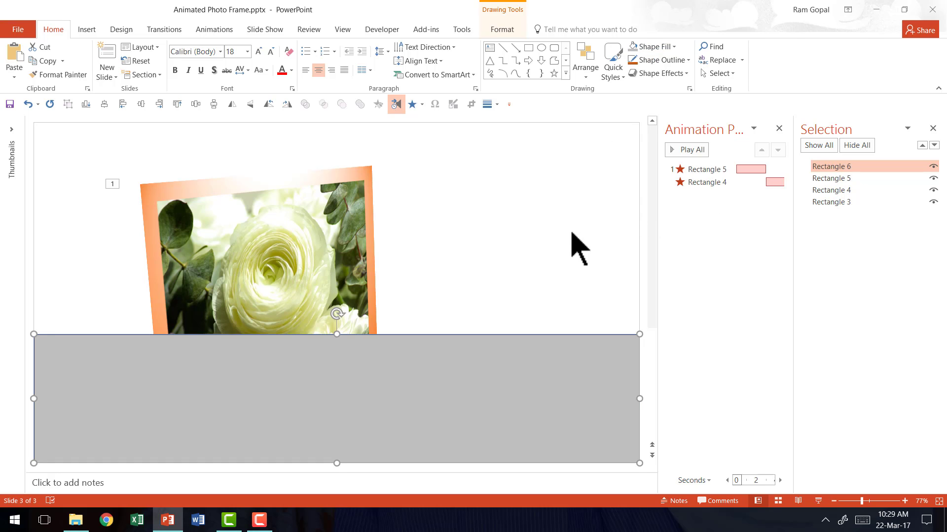
{"action": "left_click", "coordinate": [682, 60]}
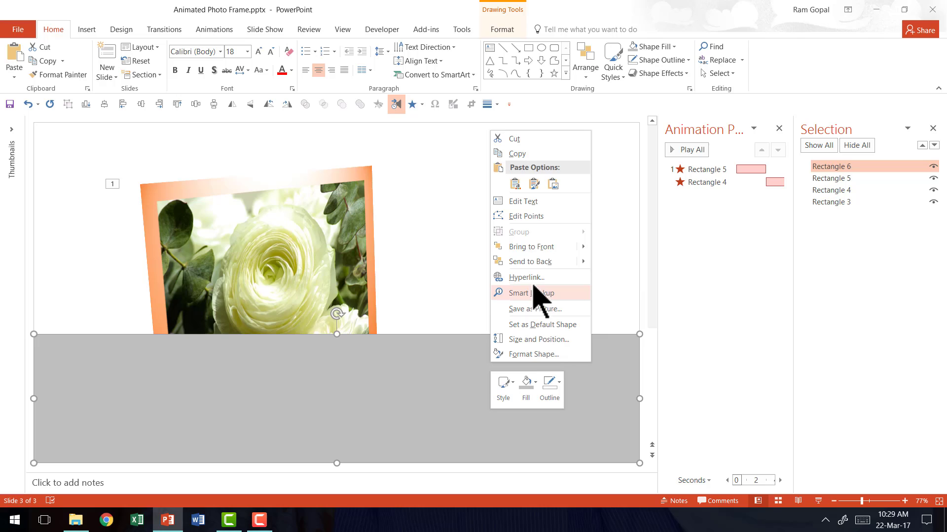
{"action": "left_click", "coordinate": [577, 268]}
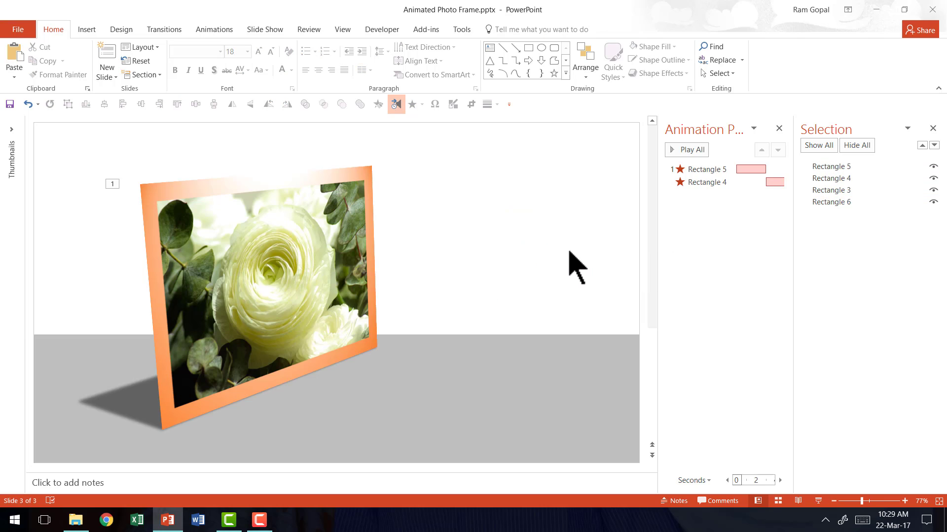
{"action": "mouse_move", "coordinate": [445, 405]}
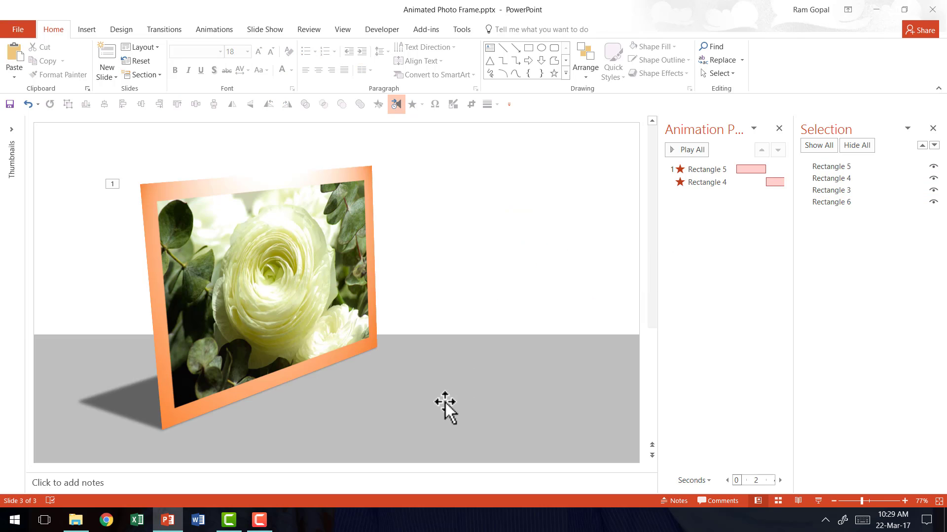
{"action": "mouse_move", "coordinate": [523, 284]}
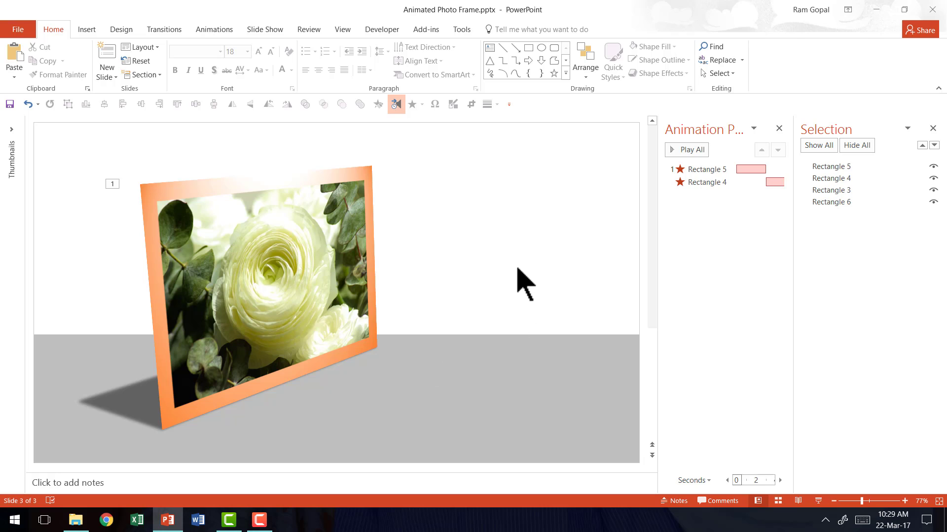
{"action": "mouse_move", "coordinate": [823, 510]}
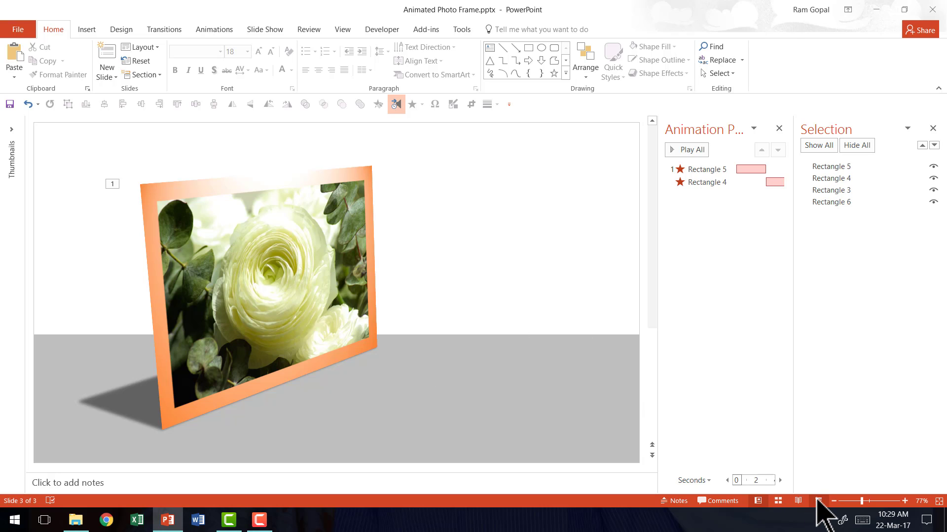